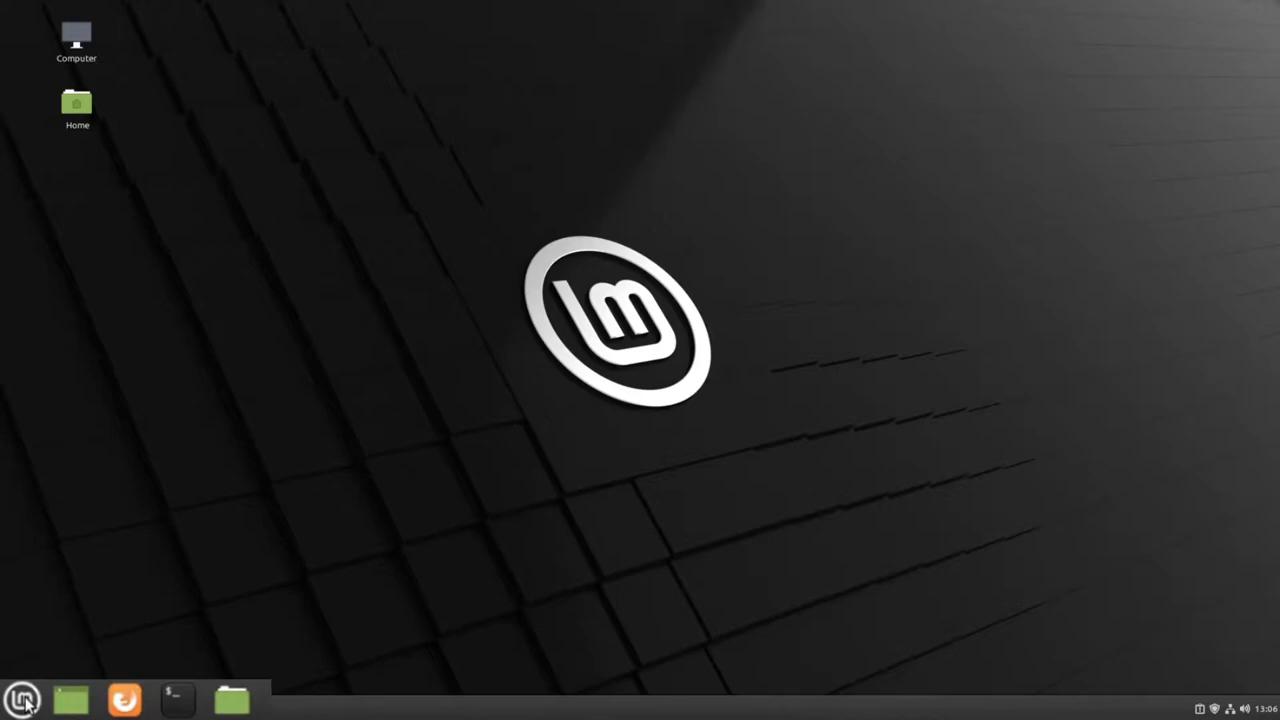
Browse the menu's Accessories, Preferences and Office categories, scrolling their application lists
left_click(22, 700)
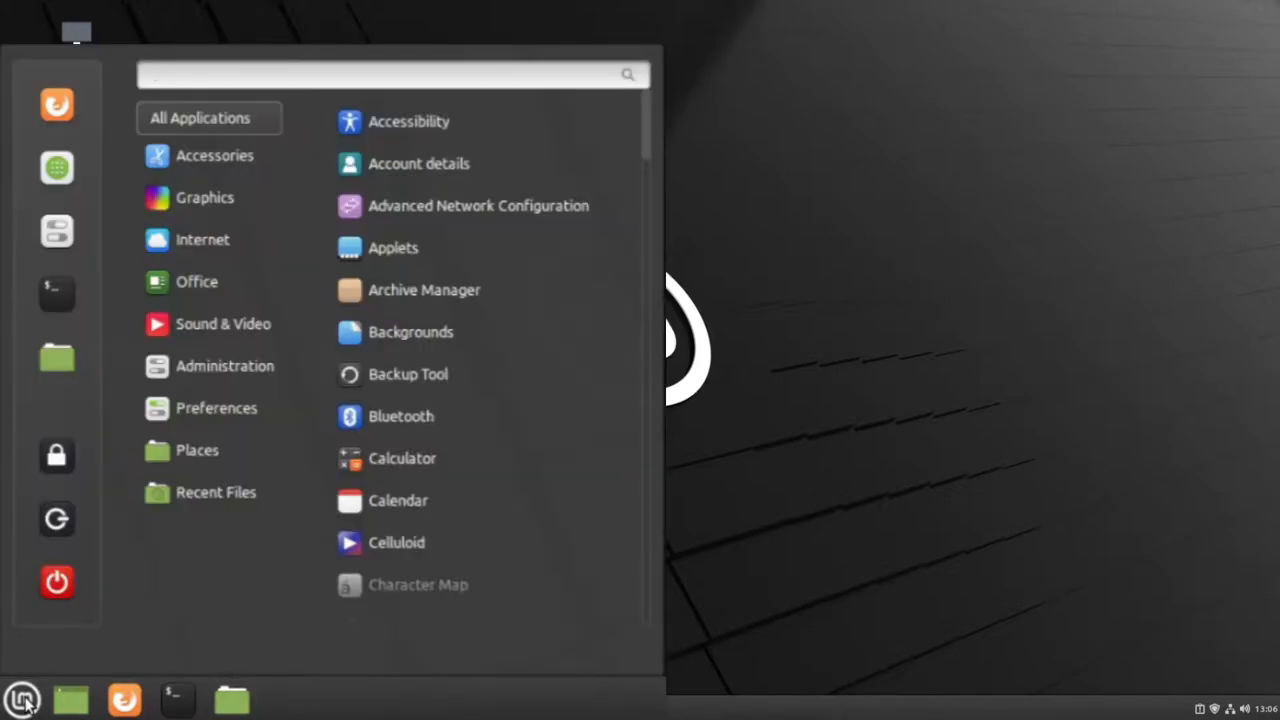
left_click(390, 74)
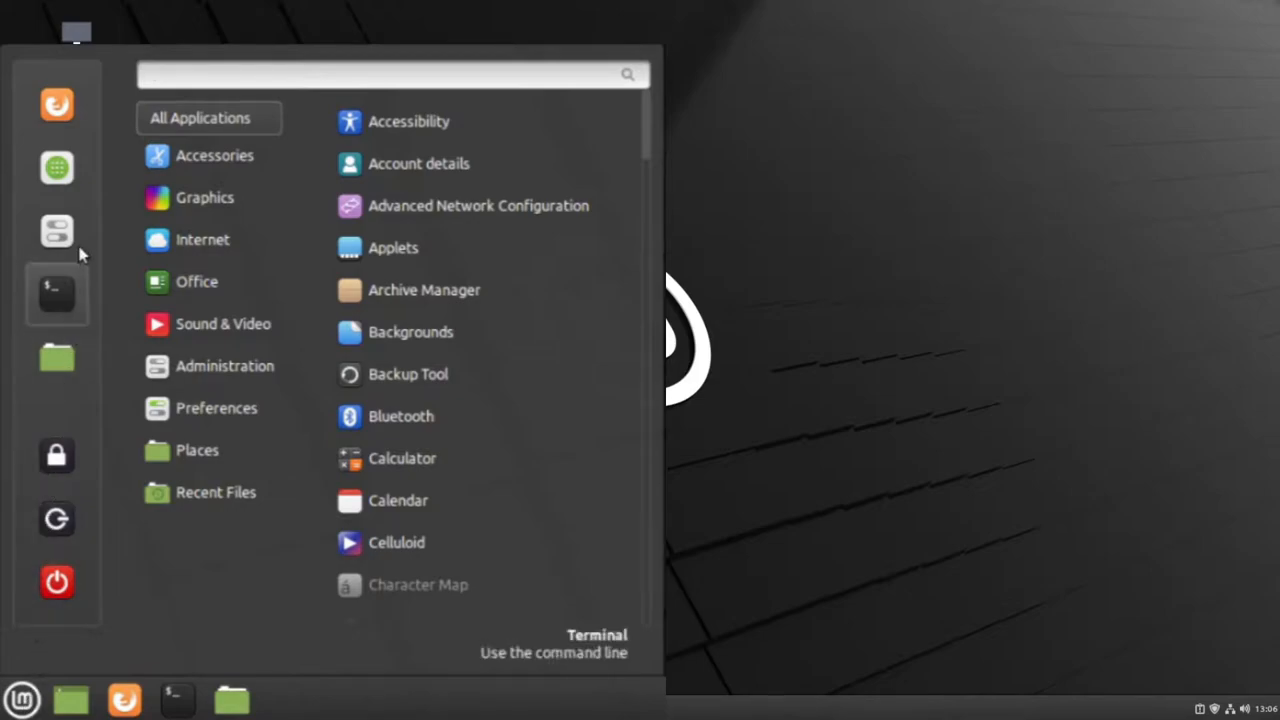
mouse_move(70, 624)
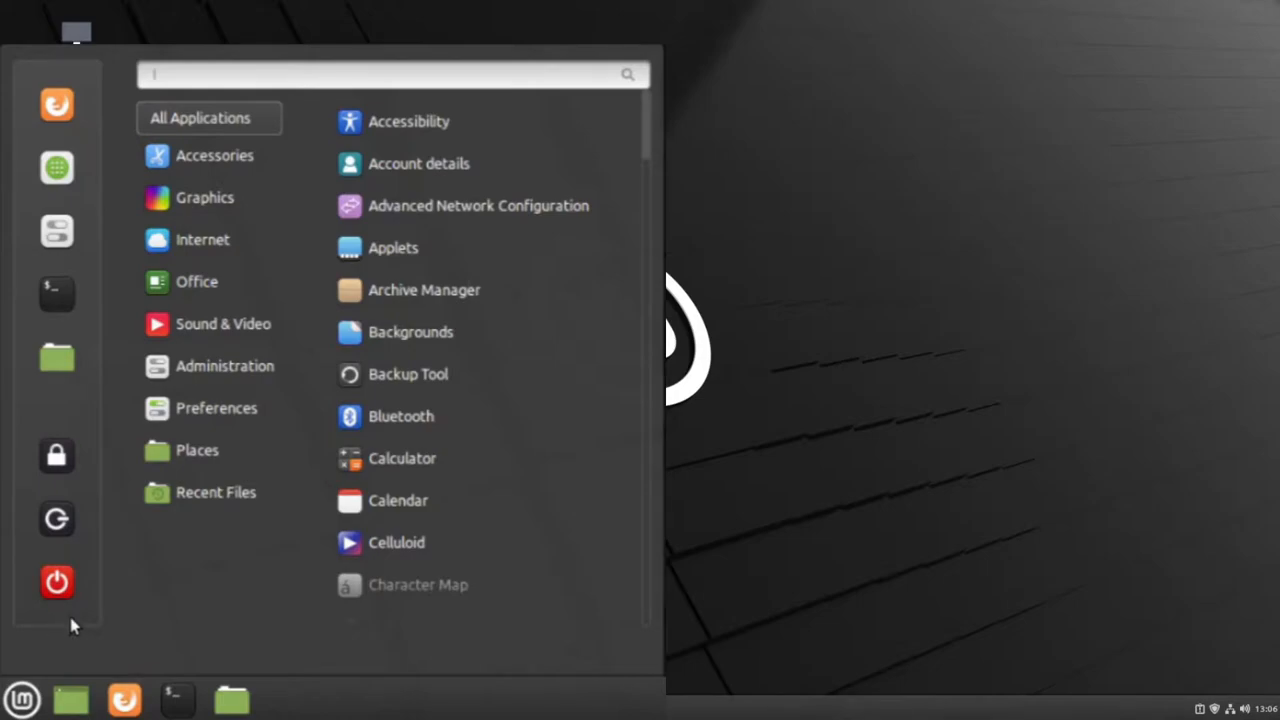
left_click(214, 156)
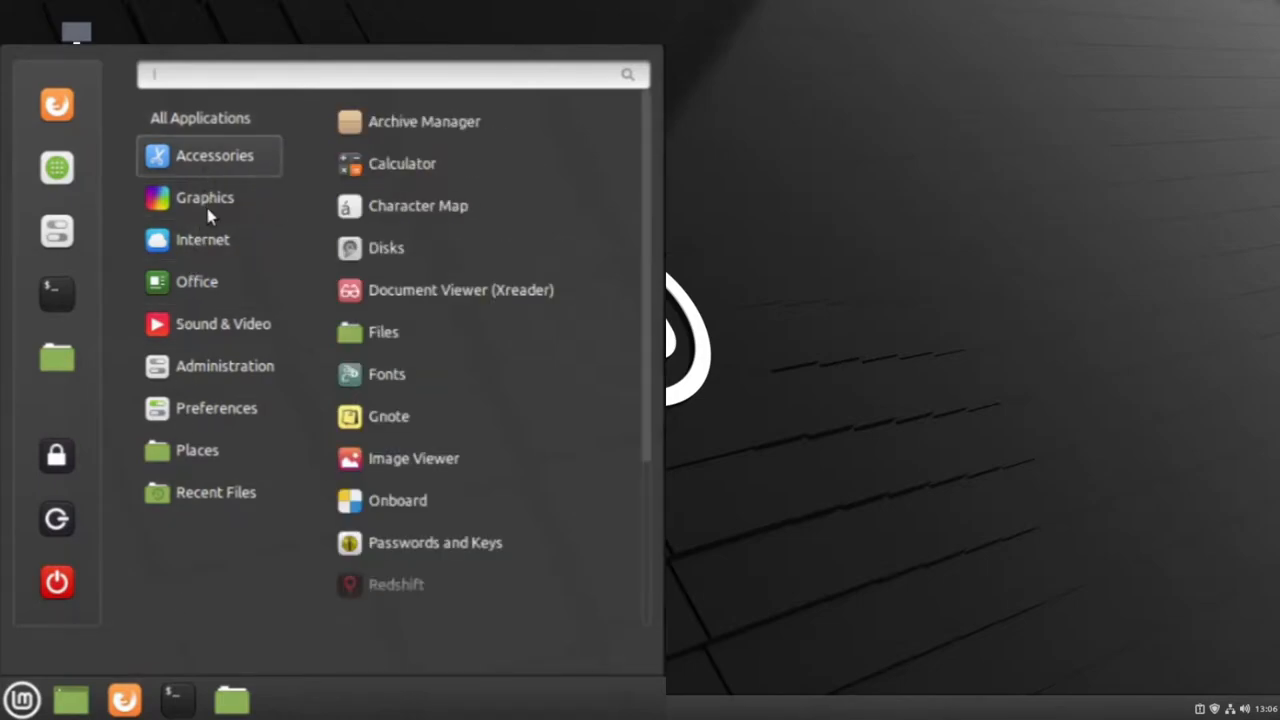
left_click(202, 240)
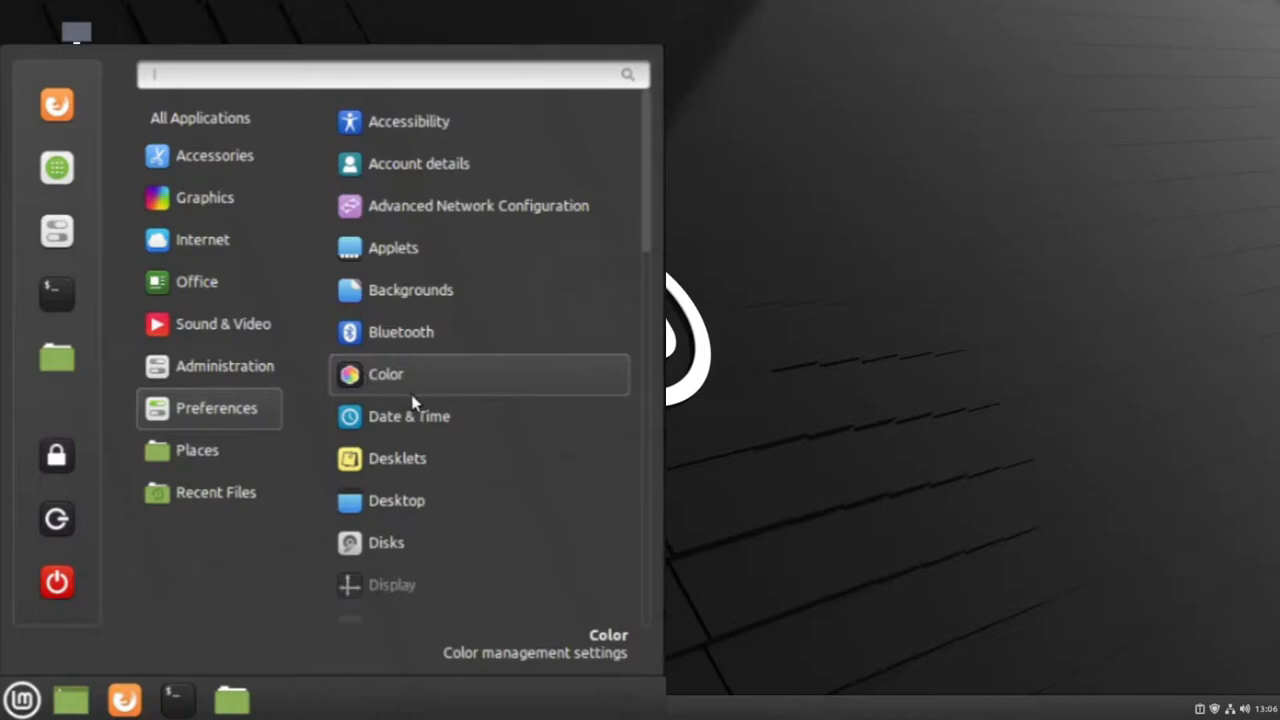
scroll("down", 3)
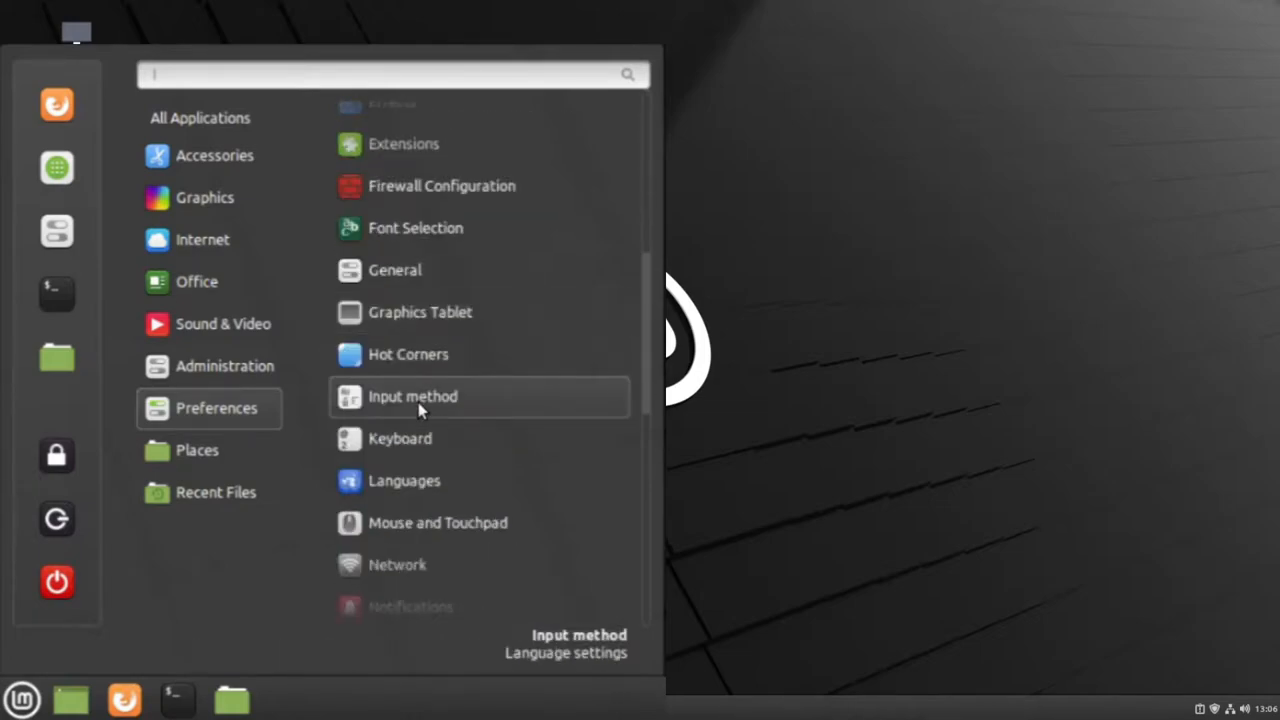
scroll("down", 3)
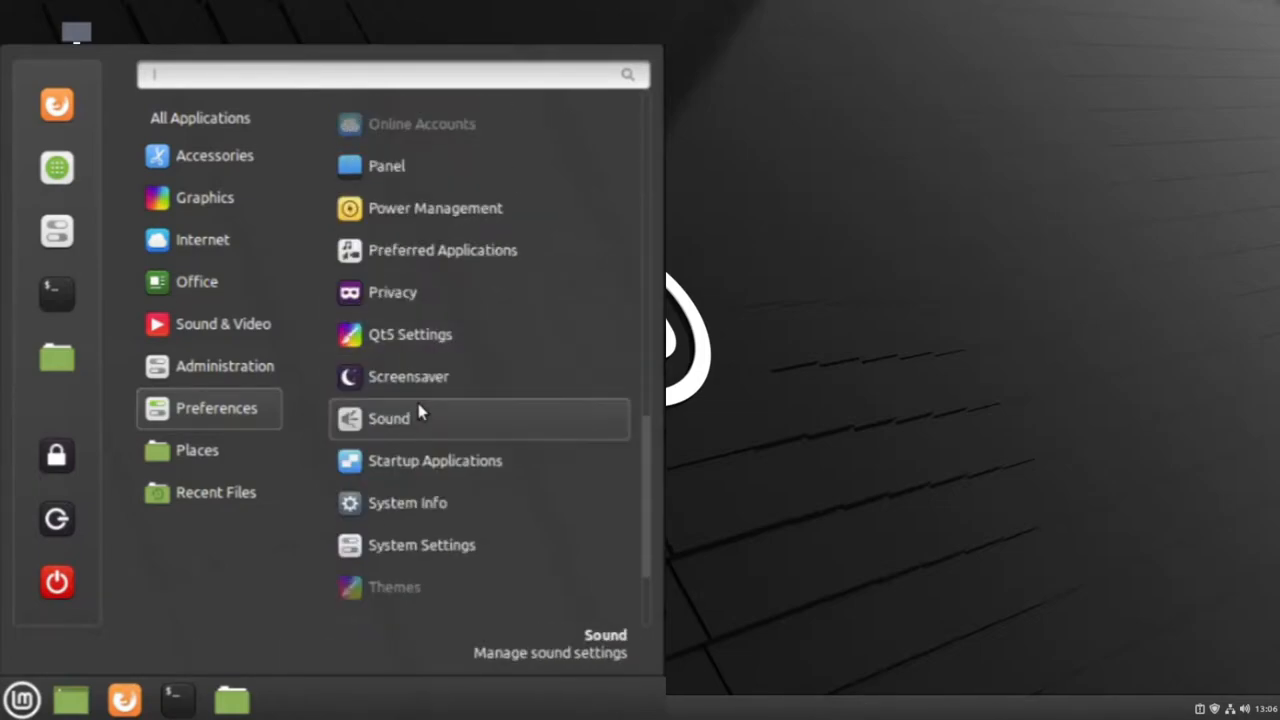
scroll("down", 3)
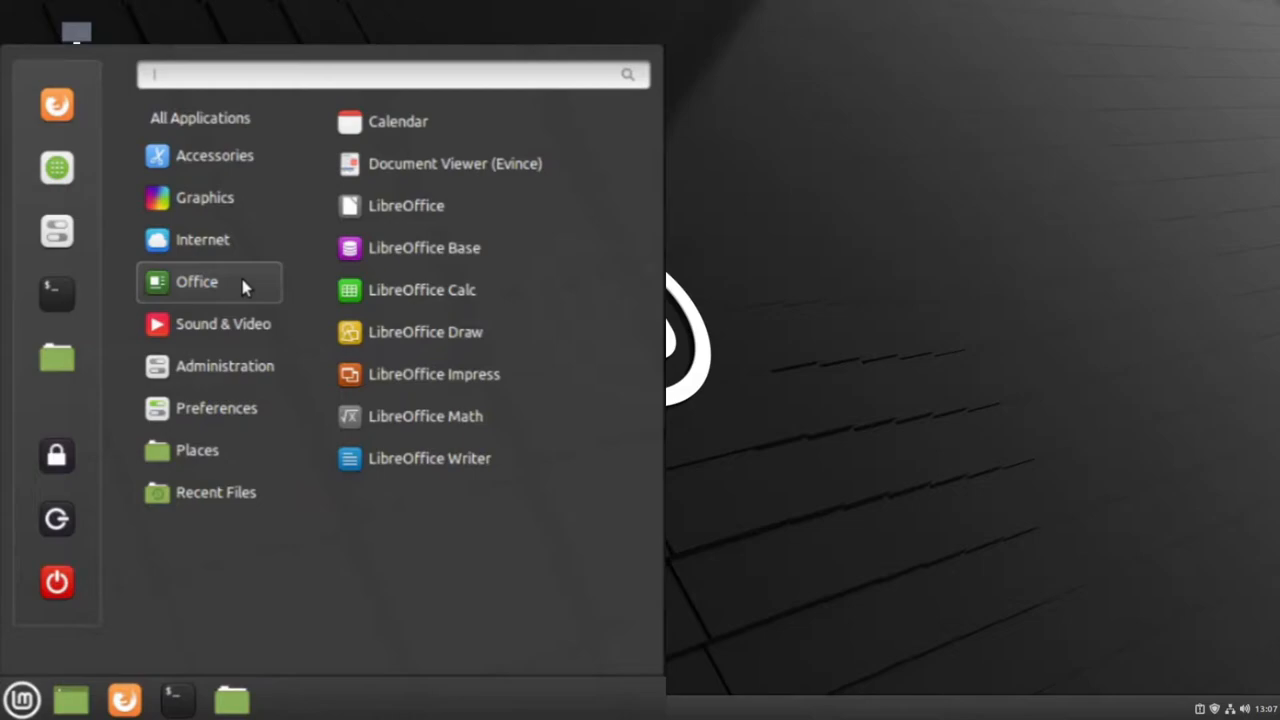
mouse_move(428, 458)
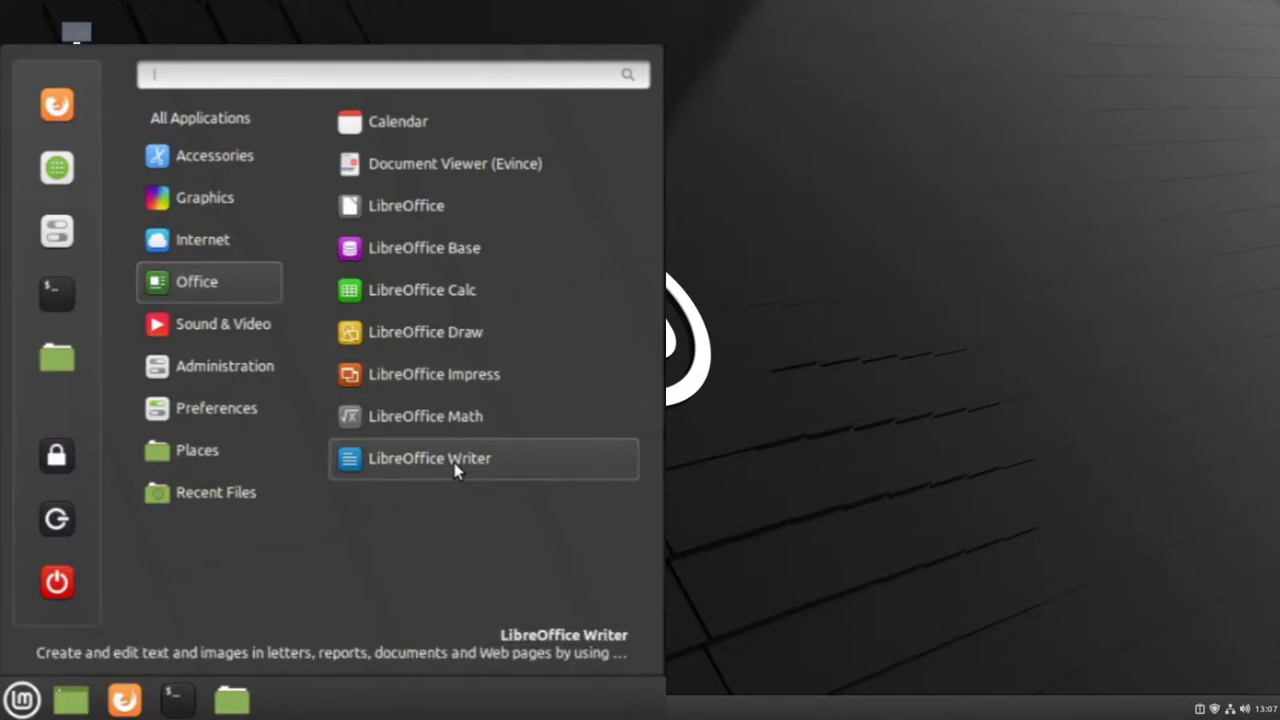
mouse_move(472, 288)
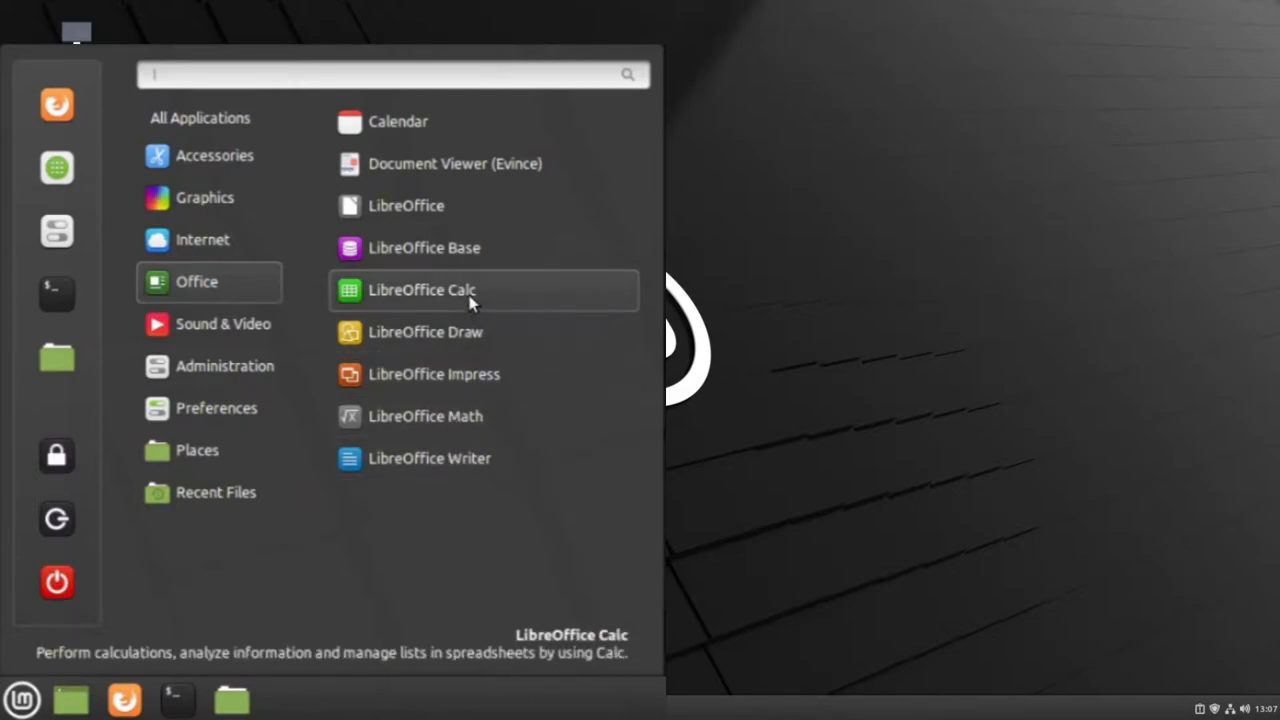
mouse_move(484, 374)
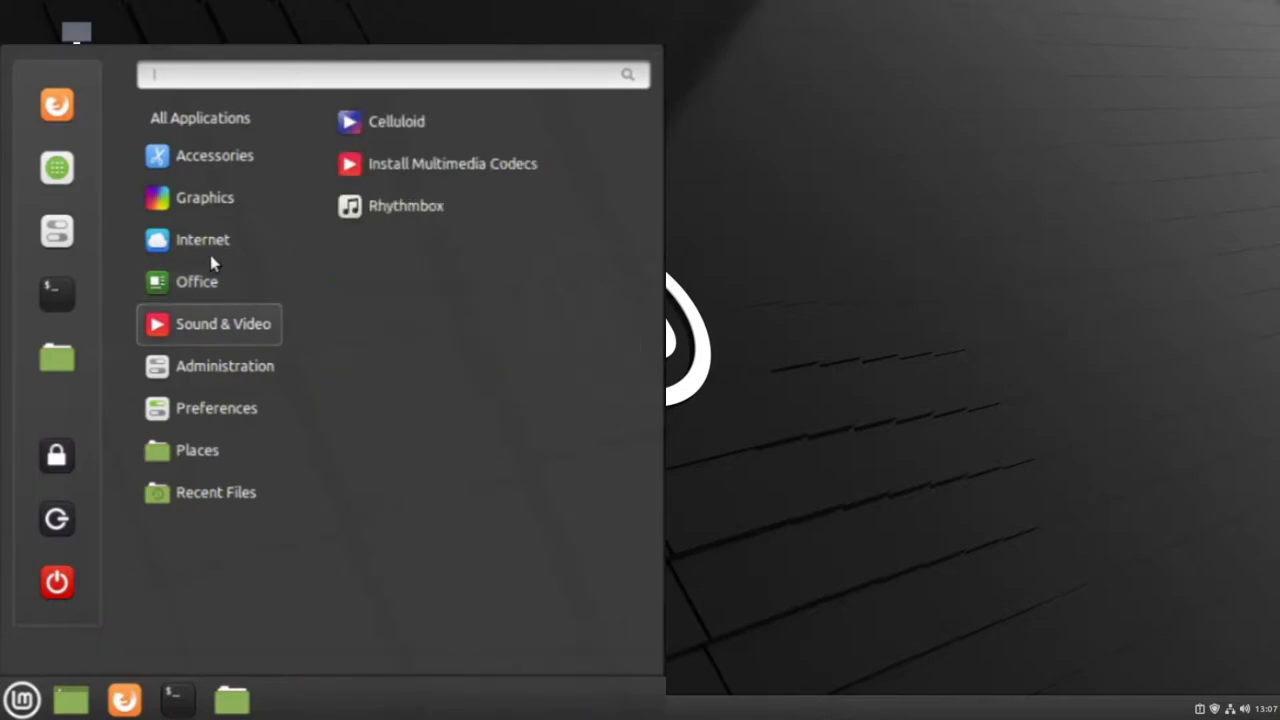
Show All Applications and scroll the alphabetical list down and back to the top
left_click(200, 118)
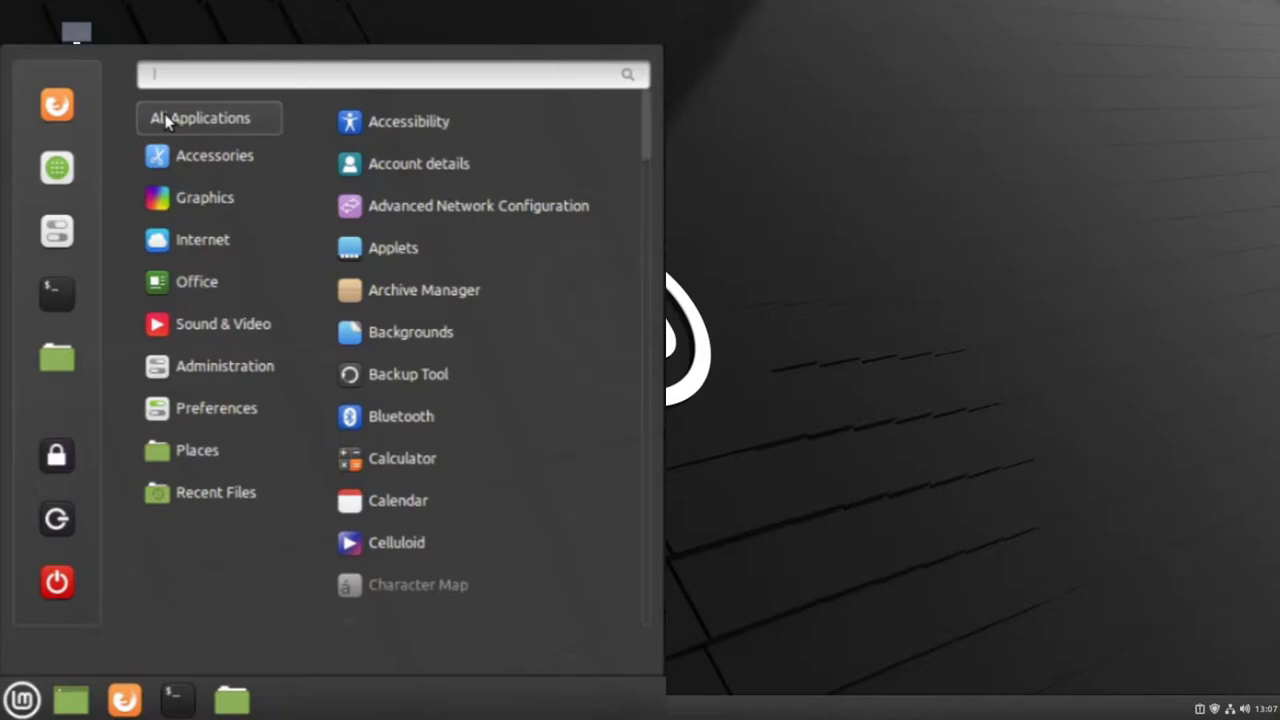
scroll("down", 3)
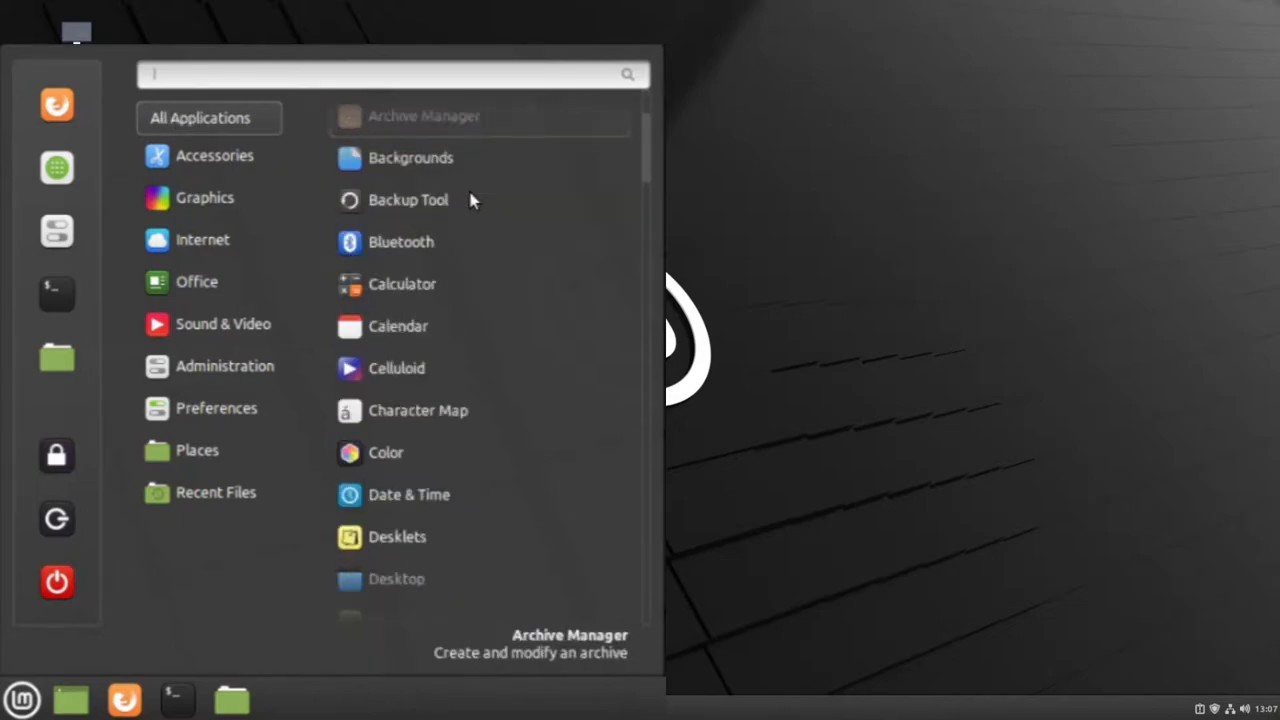
scroll("down", 3)
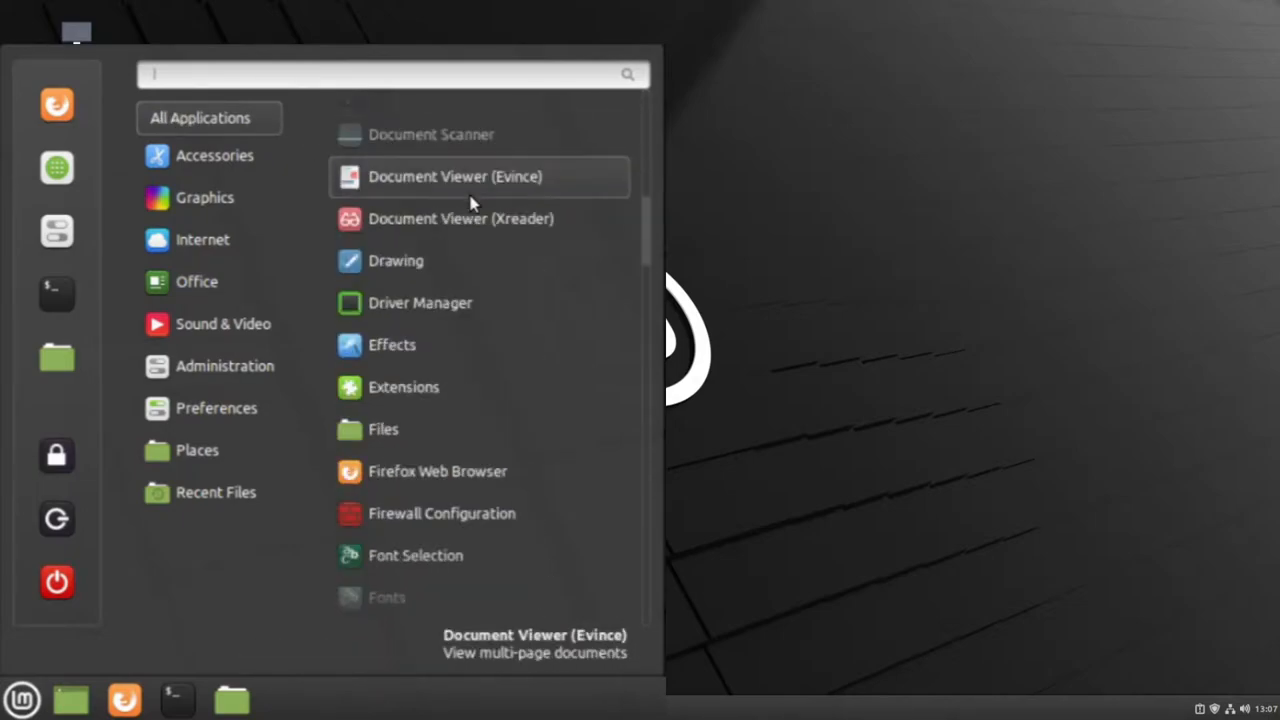
scroll("down", 3)
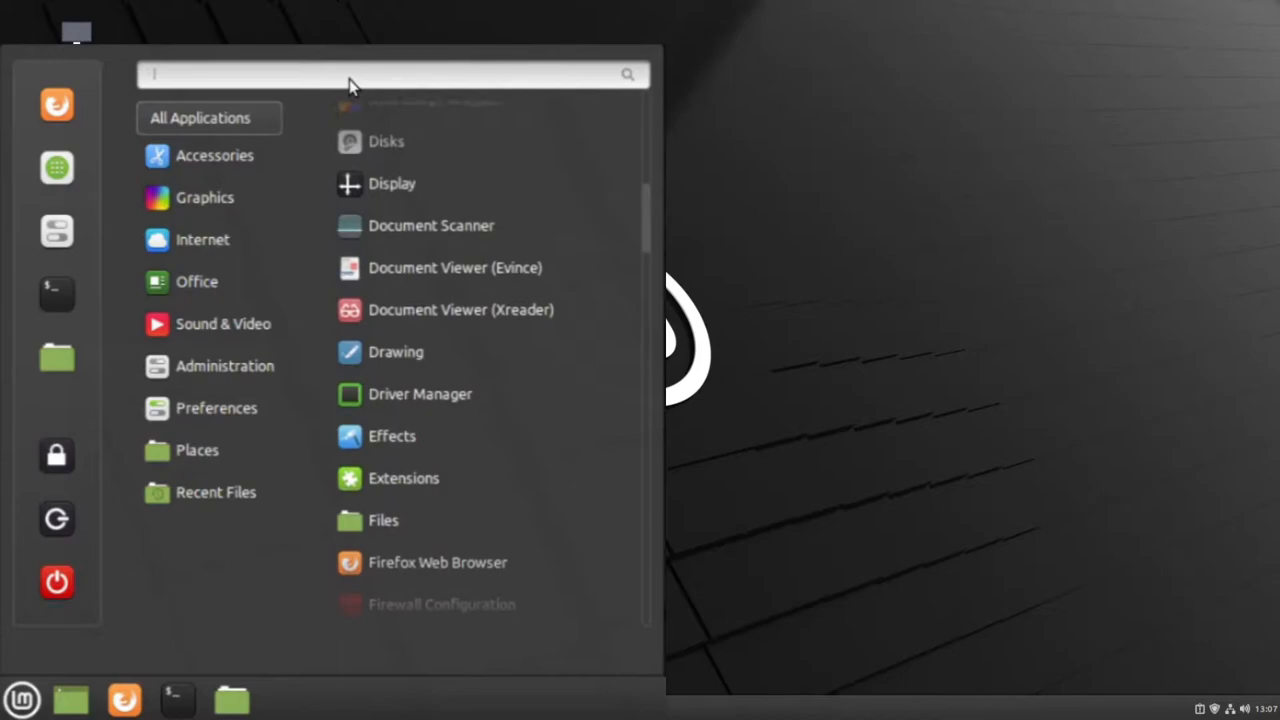
scroll("up", 3)
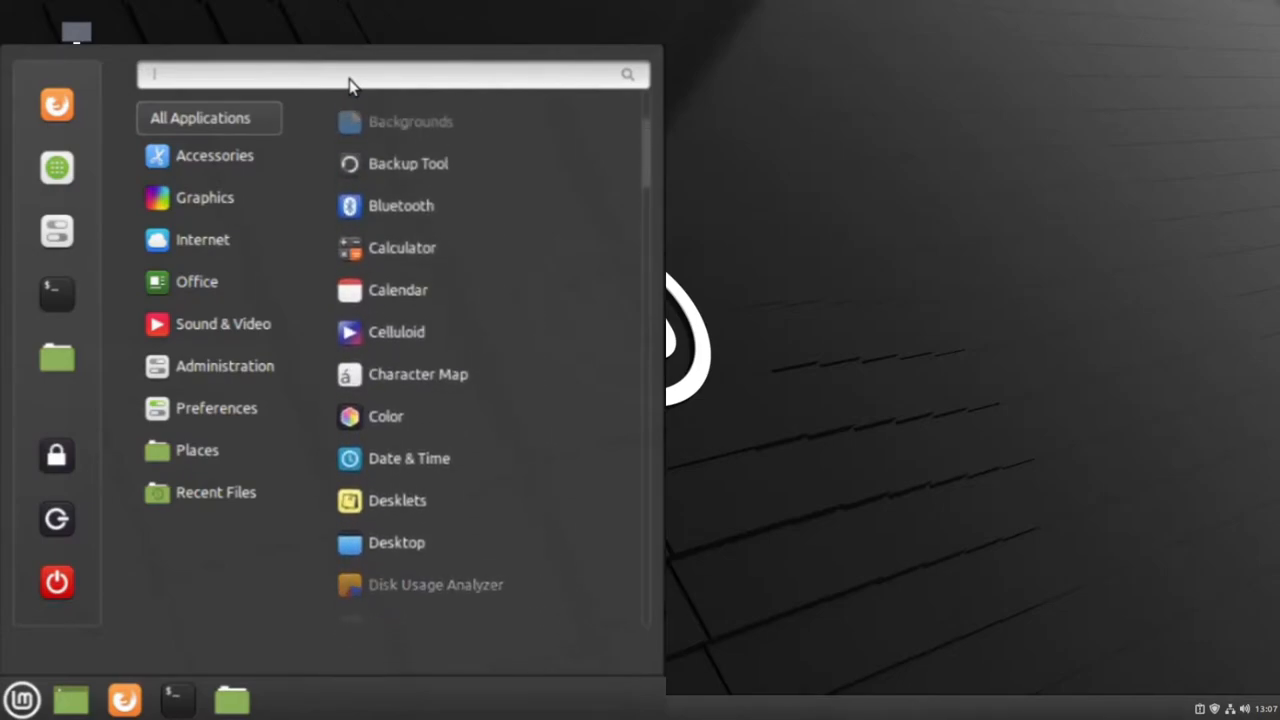
scroll("up", 3)
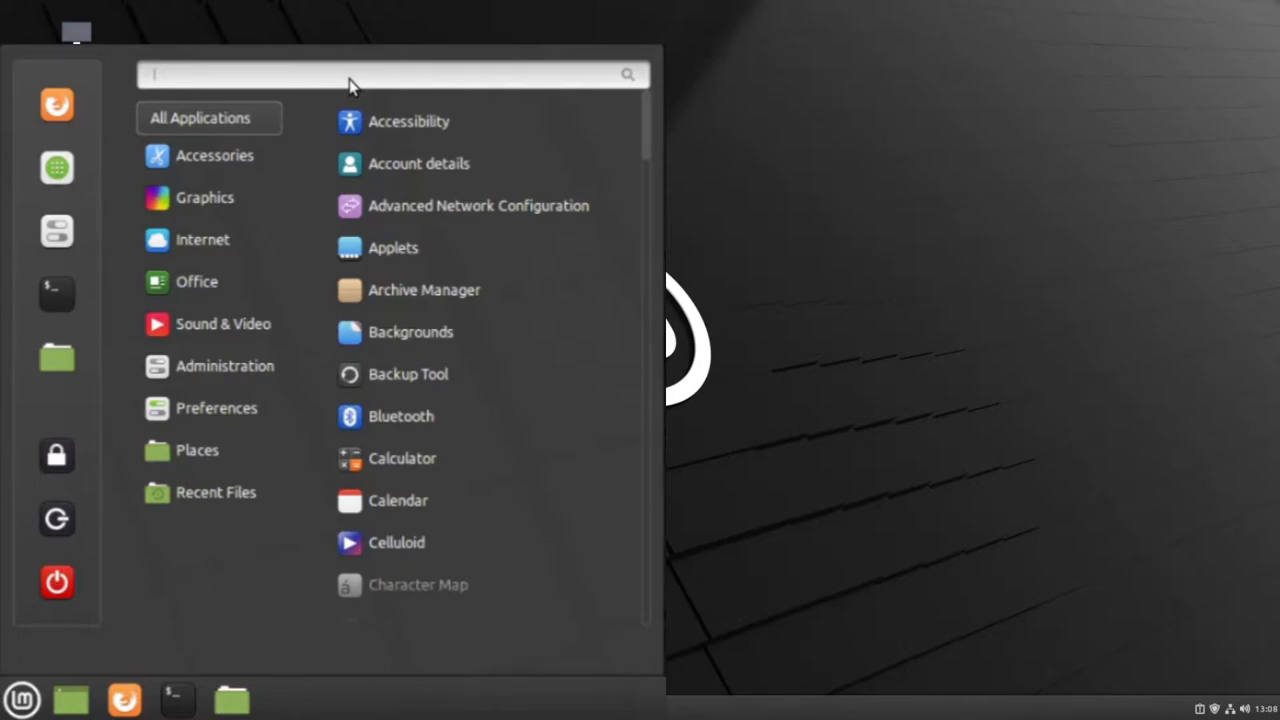
Search the menu for 'wri', narrowing it to LibreOffice Writer and USB Image Writer
type("wri")
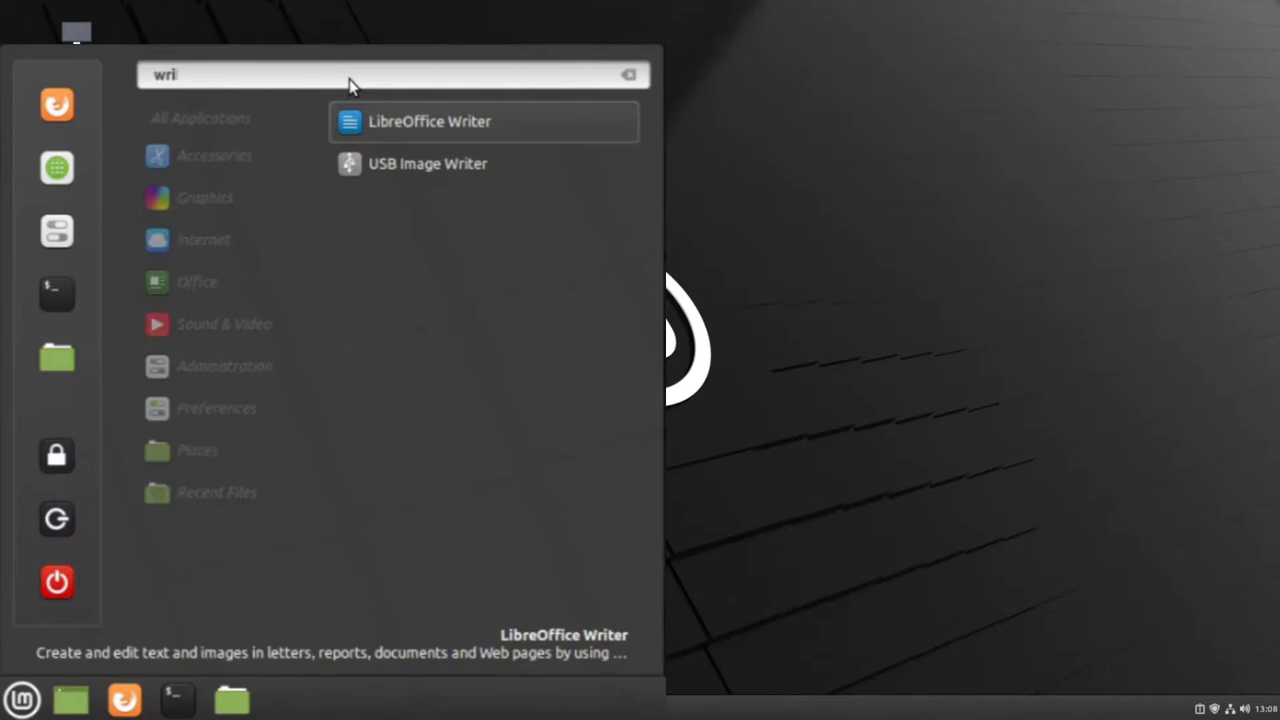
mouse_move(376, 114)
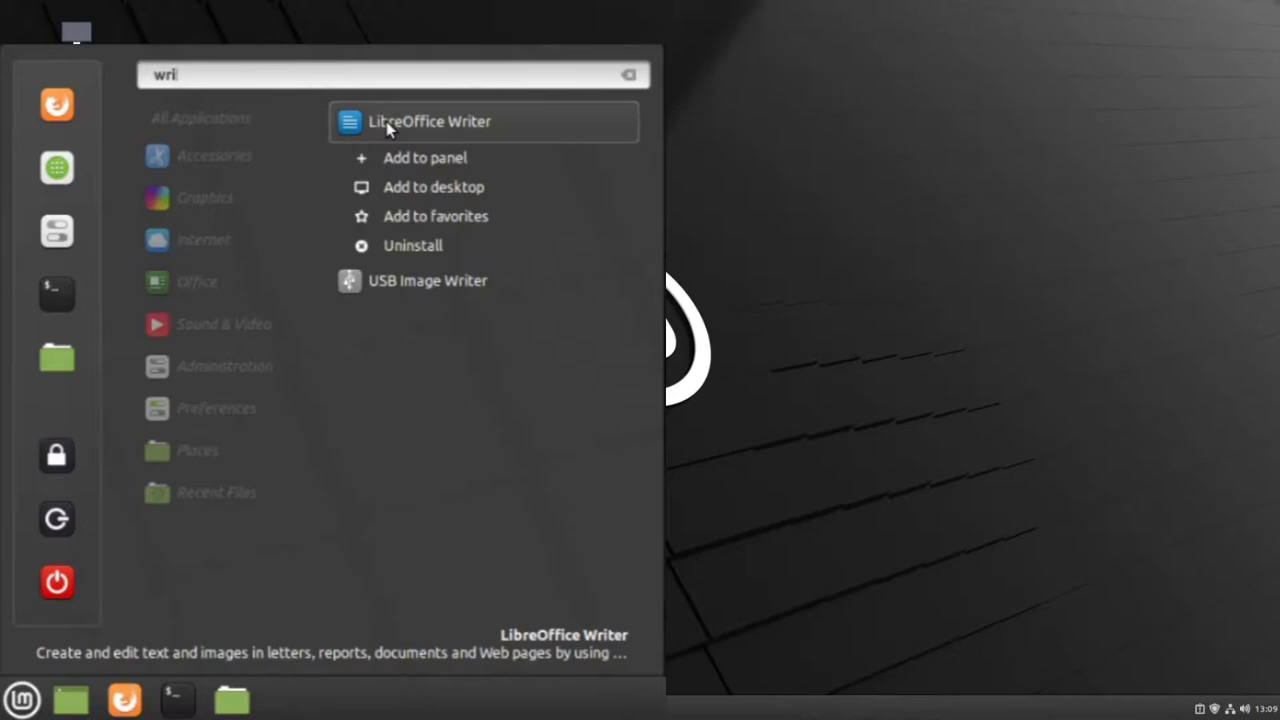
mouse_move(424, 170)
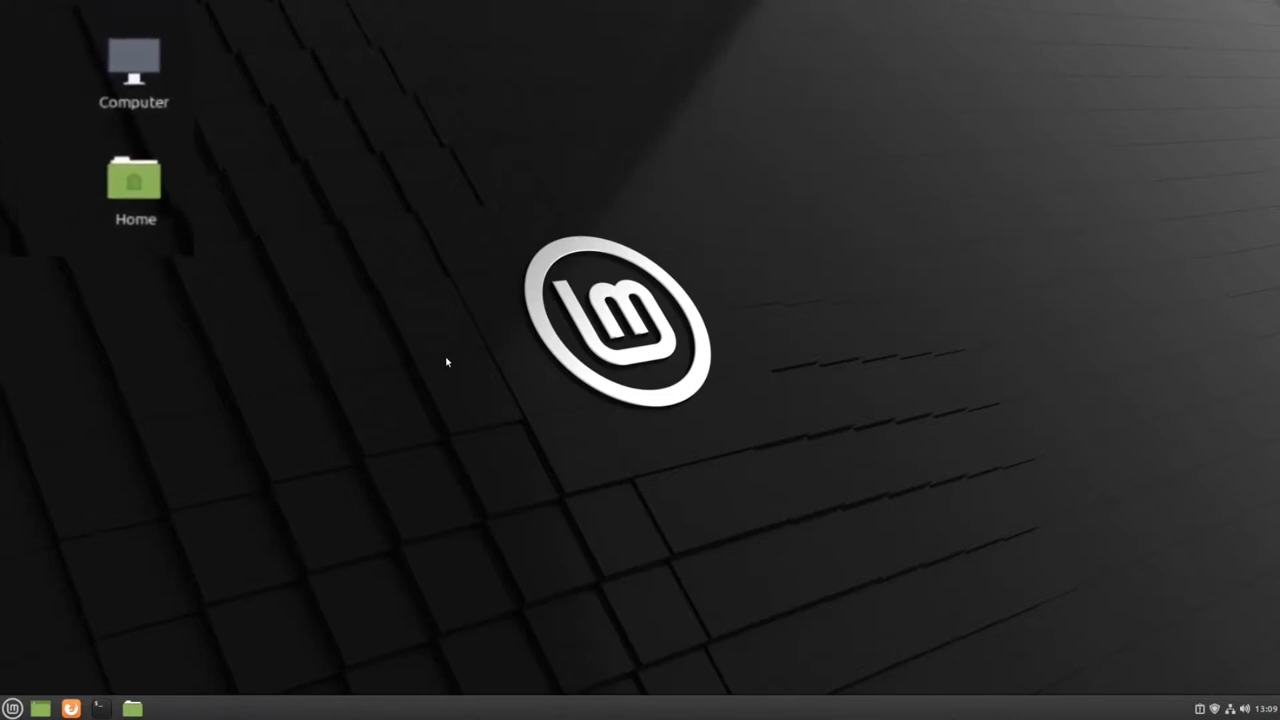
mouse_move(248, 200)
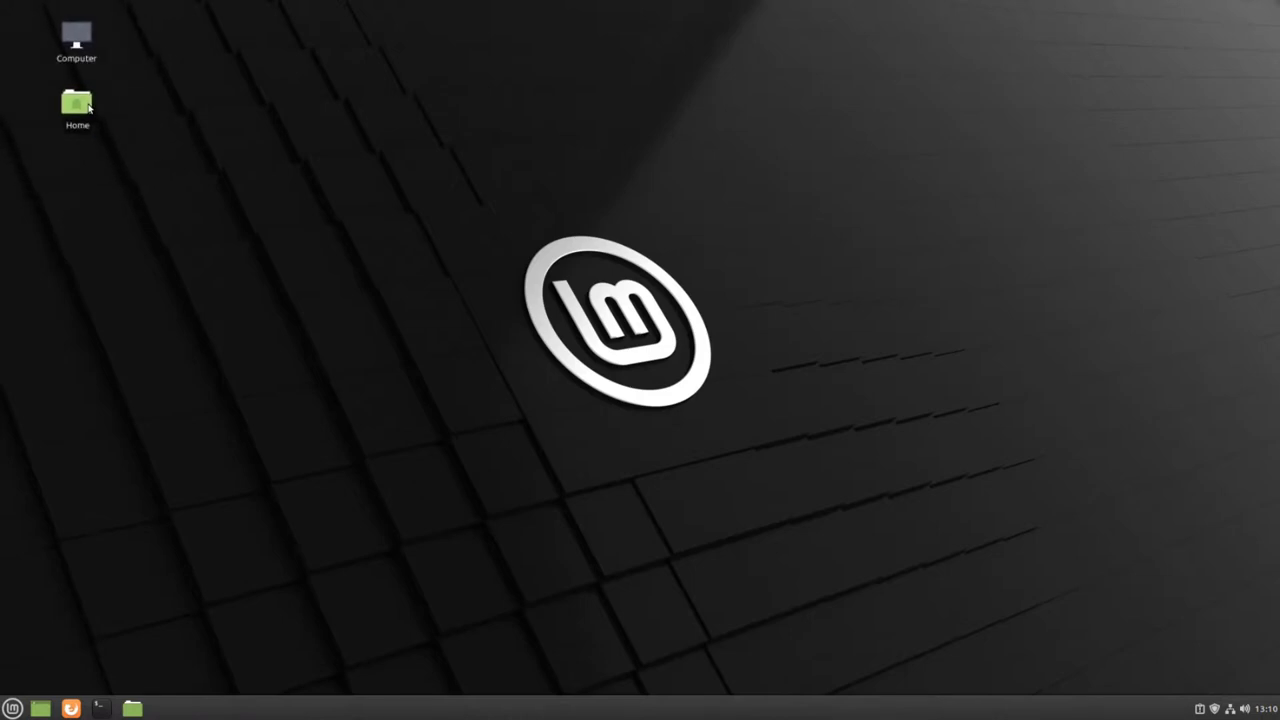
Open the desktop Home icon in the Nemo file manager
double_click(76, 104)
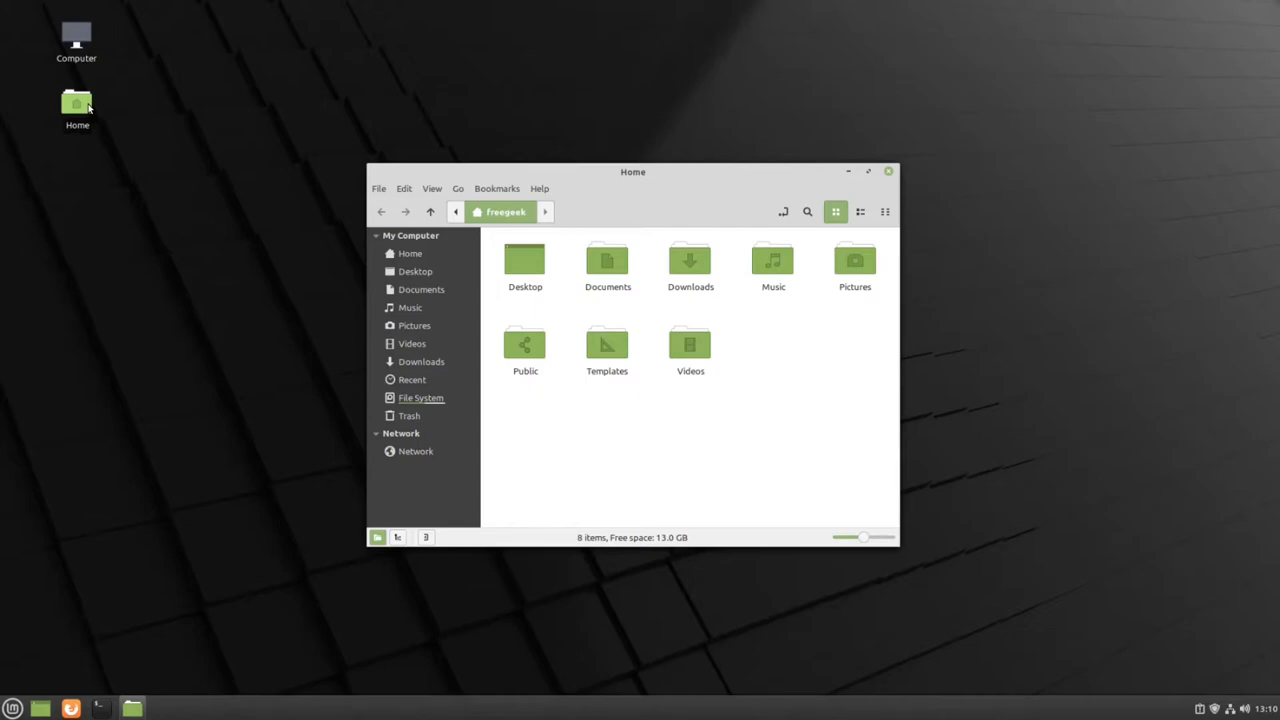
mouse_move(194, 164)
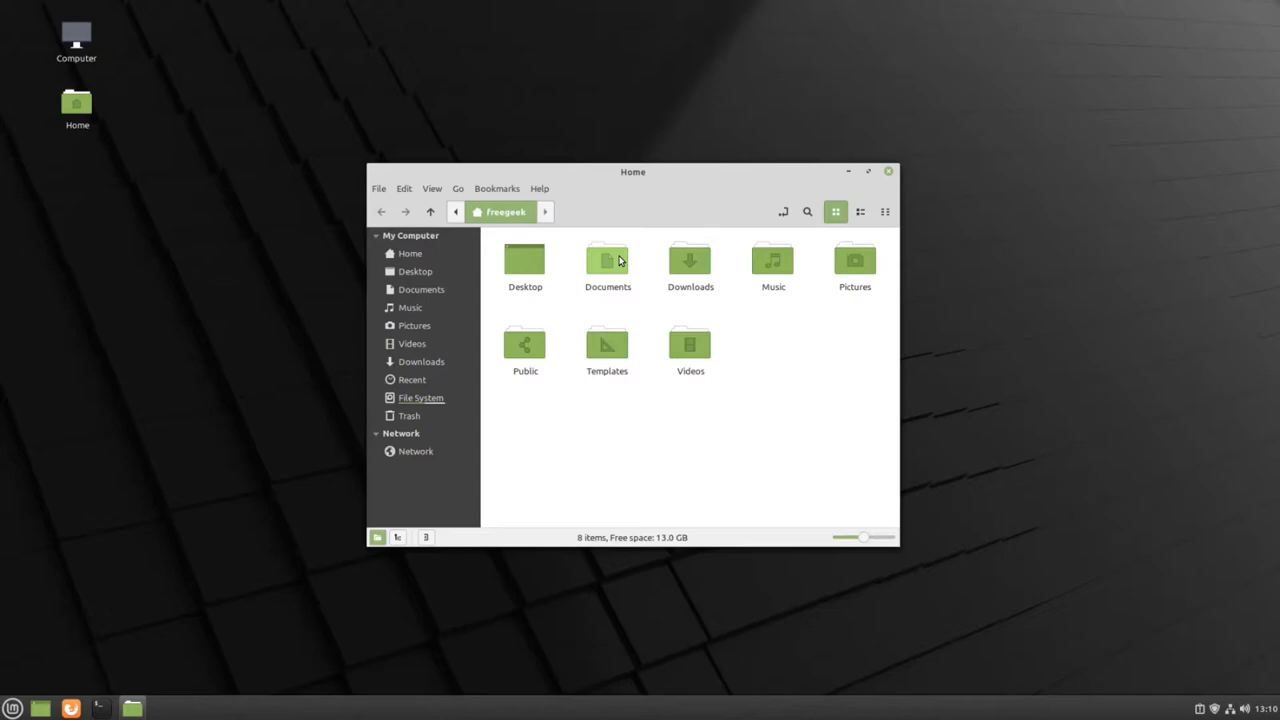
Look inside Documents, then Pictures, Videos and Downloads from the sidebar
double_click(608, 260)
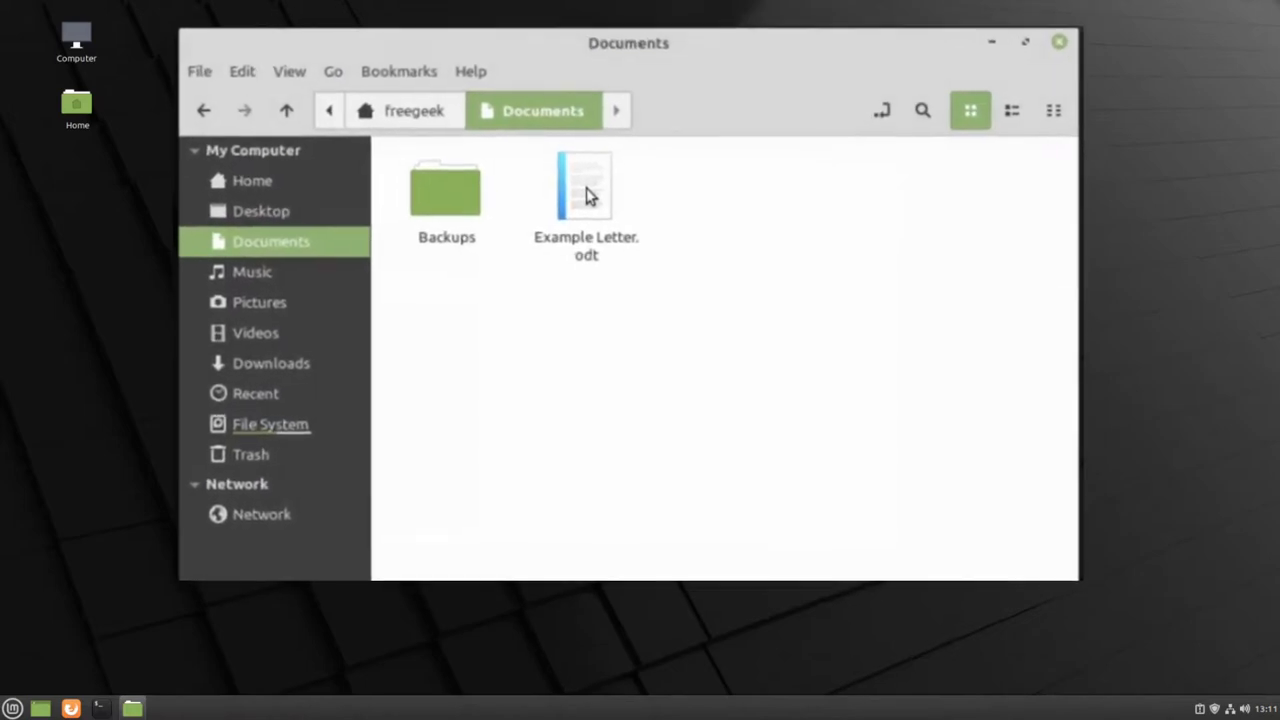
left_click(258, 302)
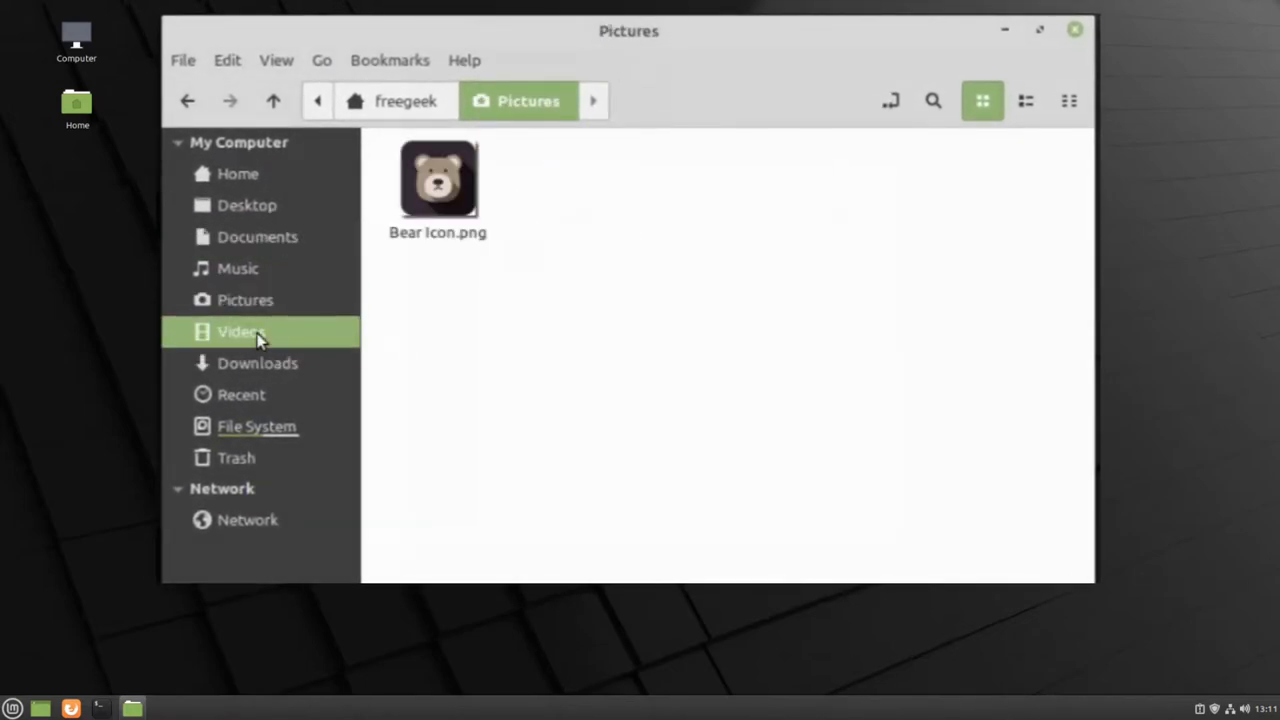
left_click(240, 332)
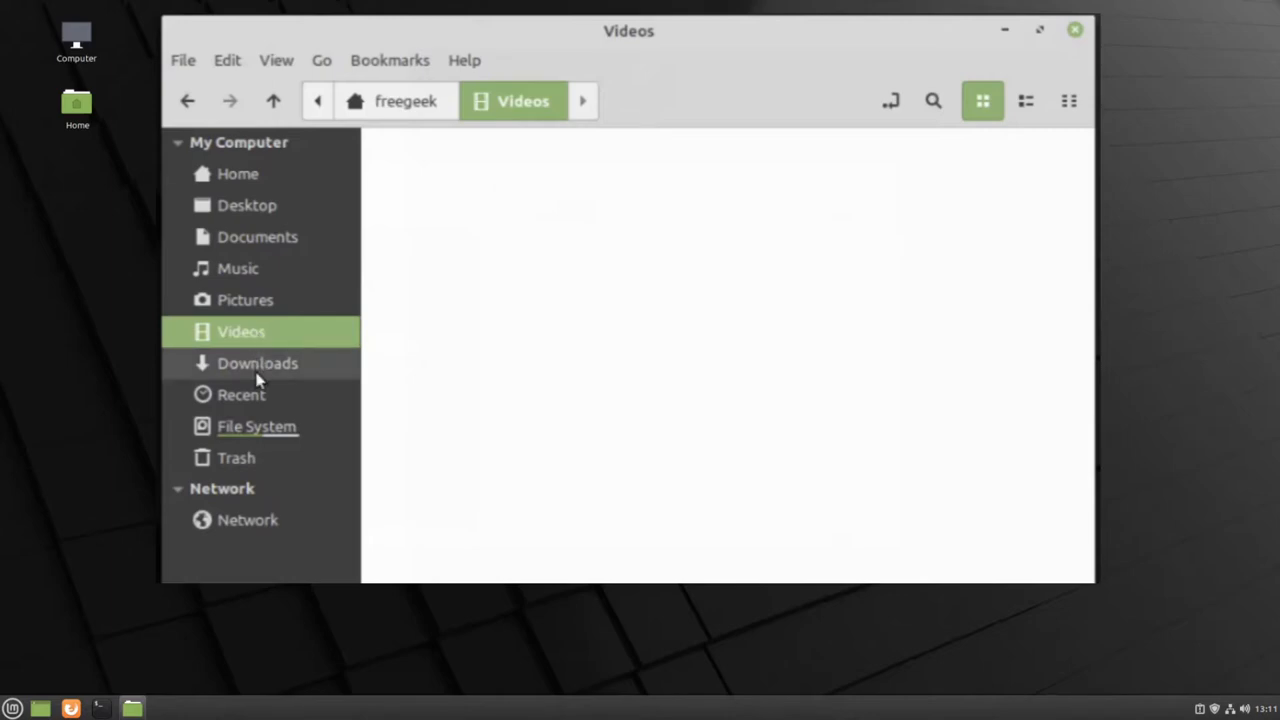
left_click(256, 364)
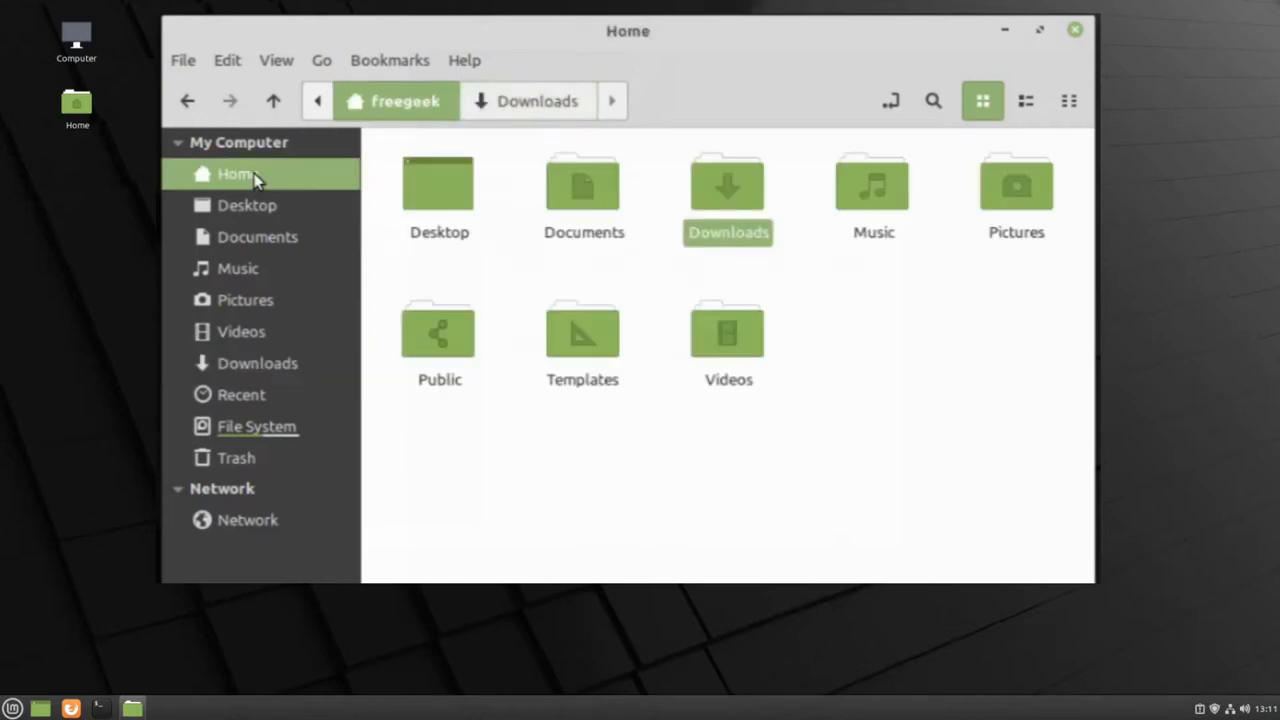
mouse_move(938, 130)
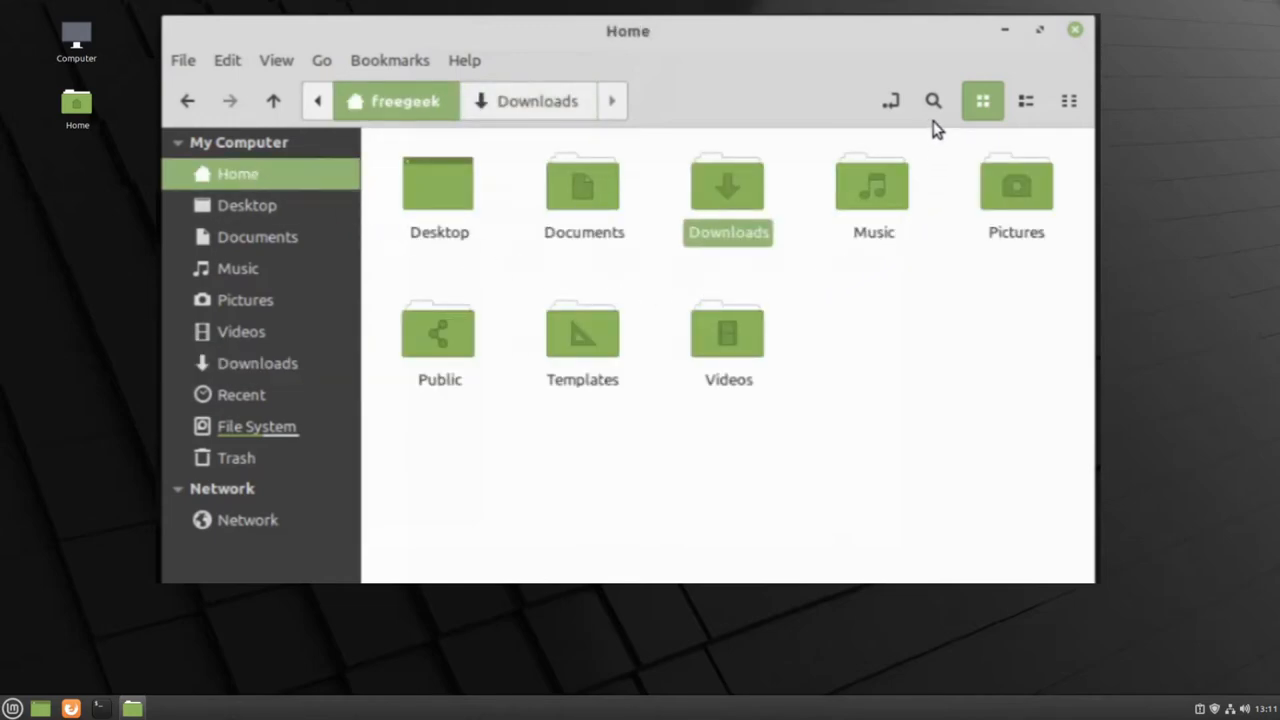
Search Home for 'bear', turning up Bear Icon.png in Pictures
left_click(932, 100)
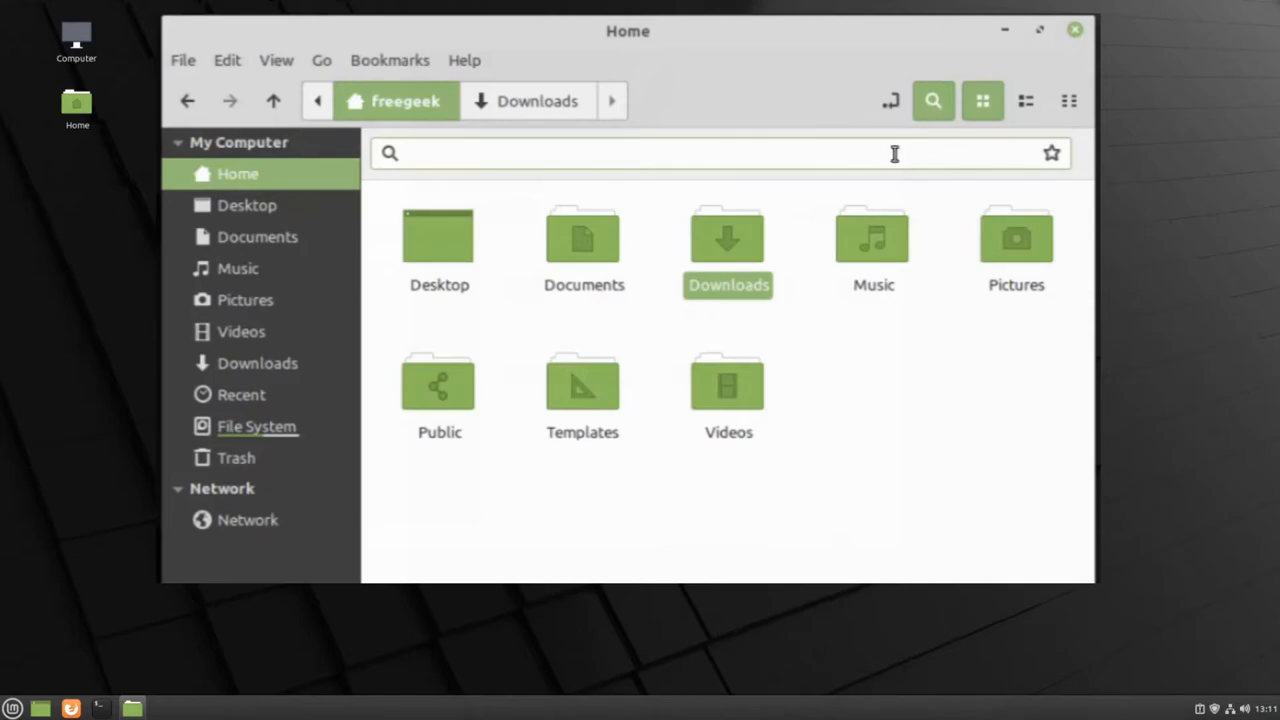
type("bear")
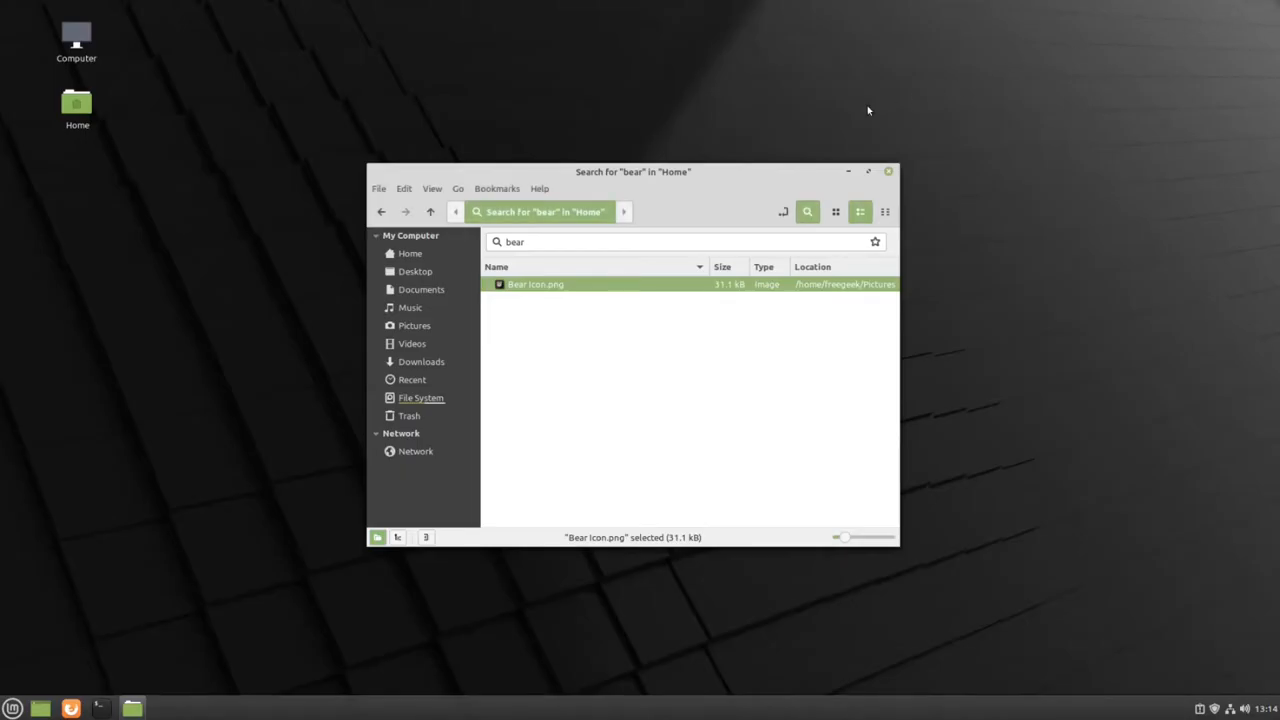
left_click_drag(632, 172, 630, 92)
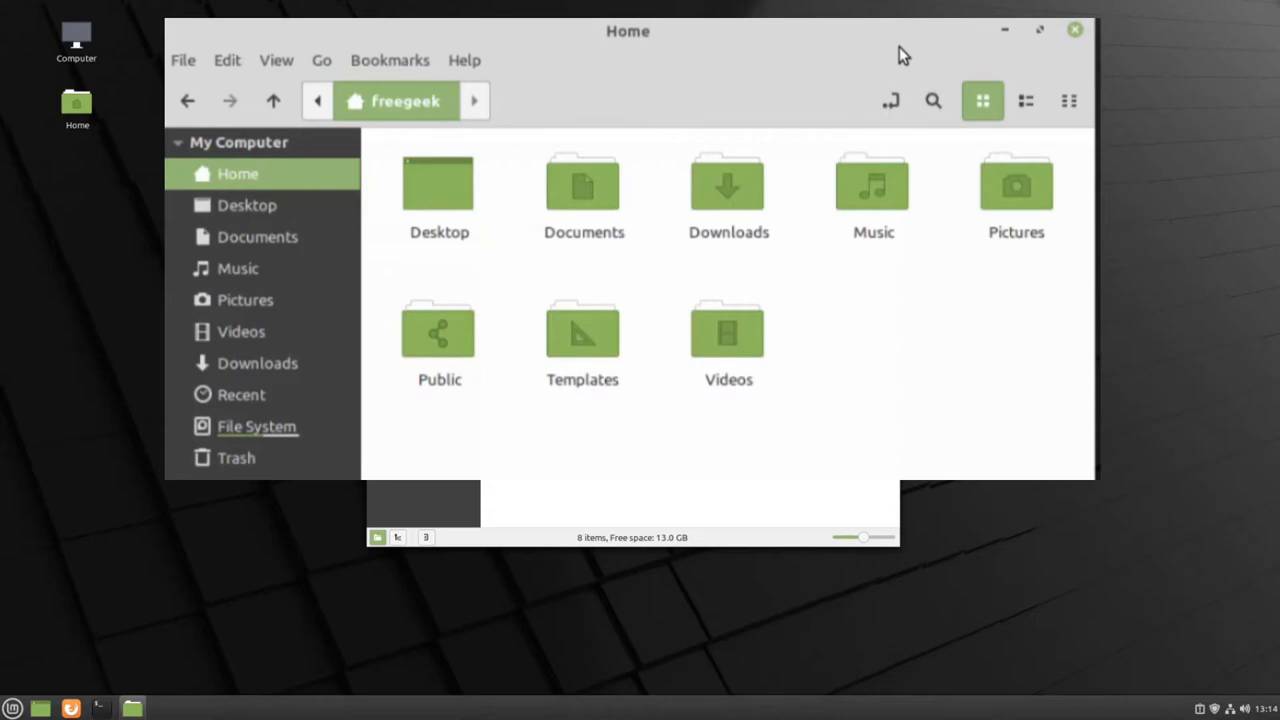
mouse_move(924, 48)
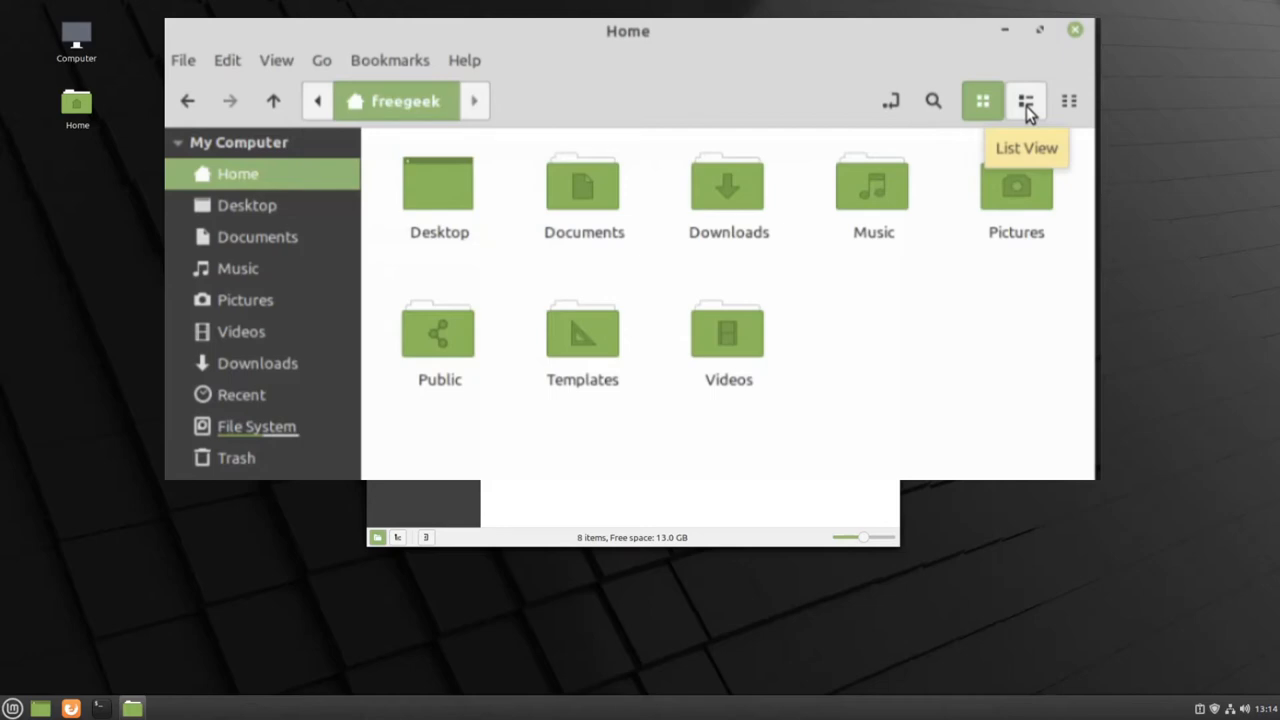
left_click(1026, 100)
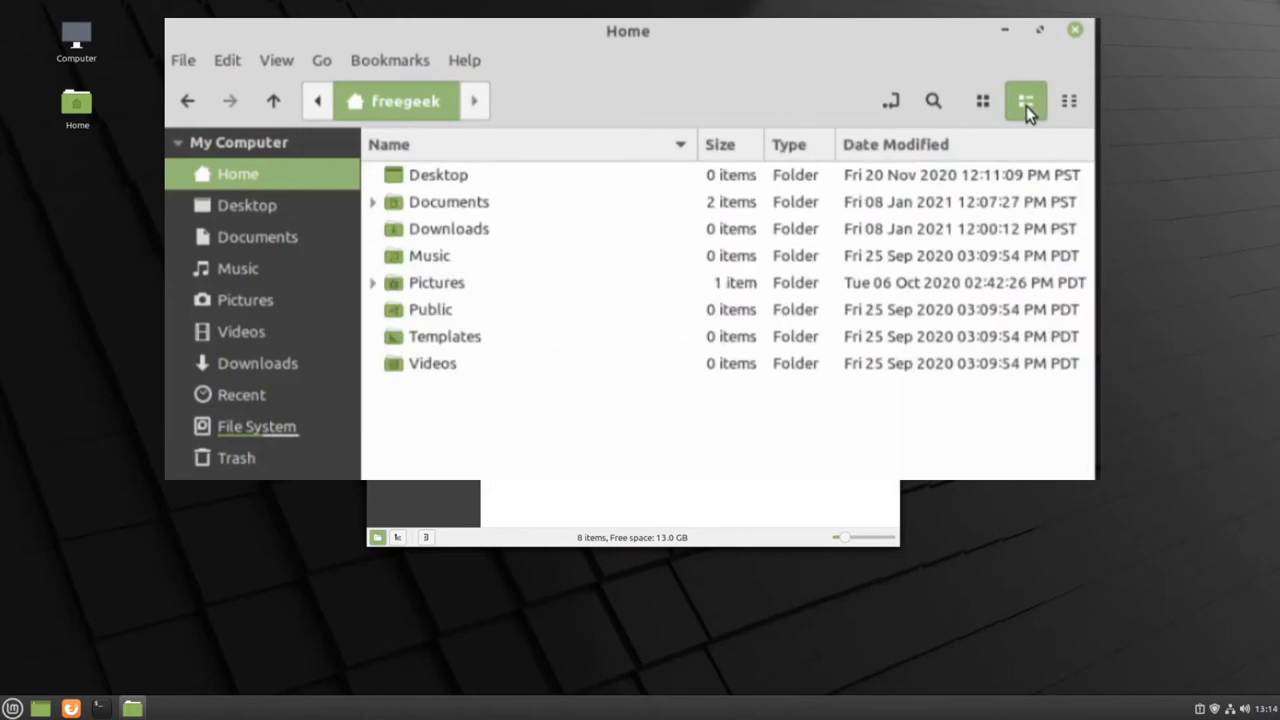
mouse_move(1068, 100)
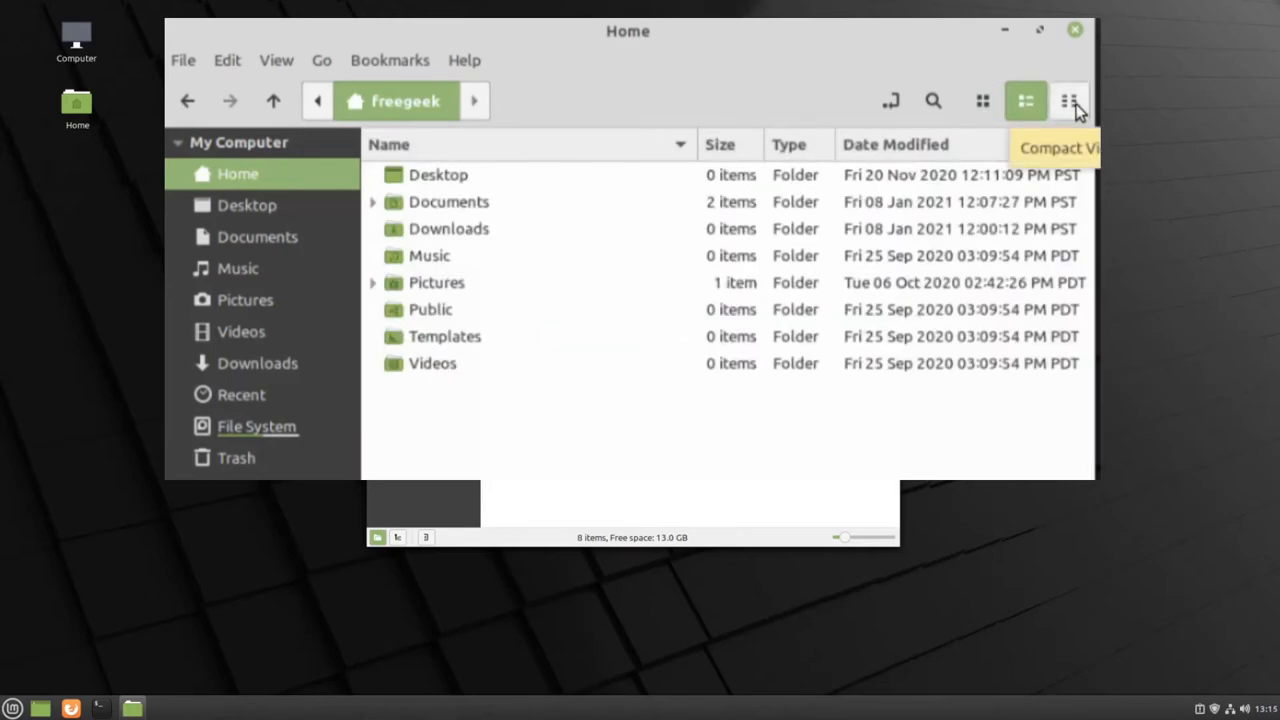
left_click(1068, 100)
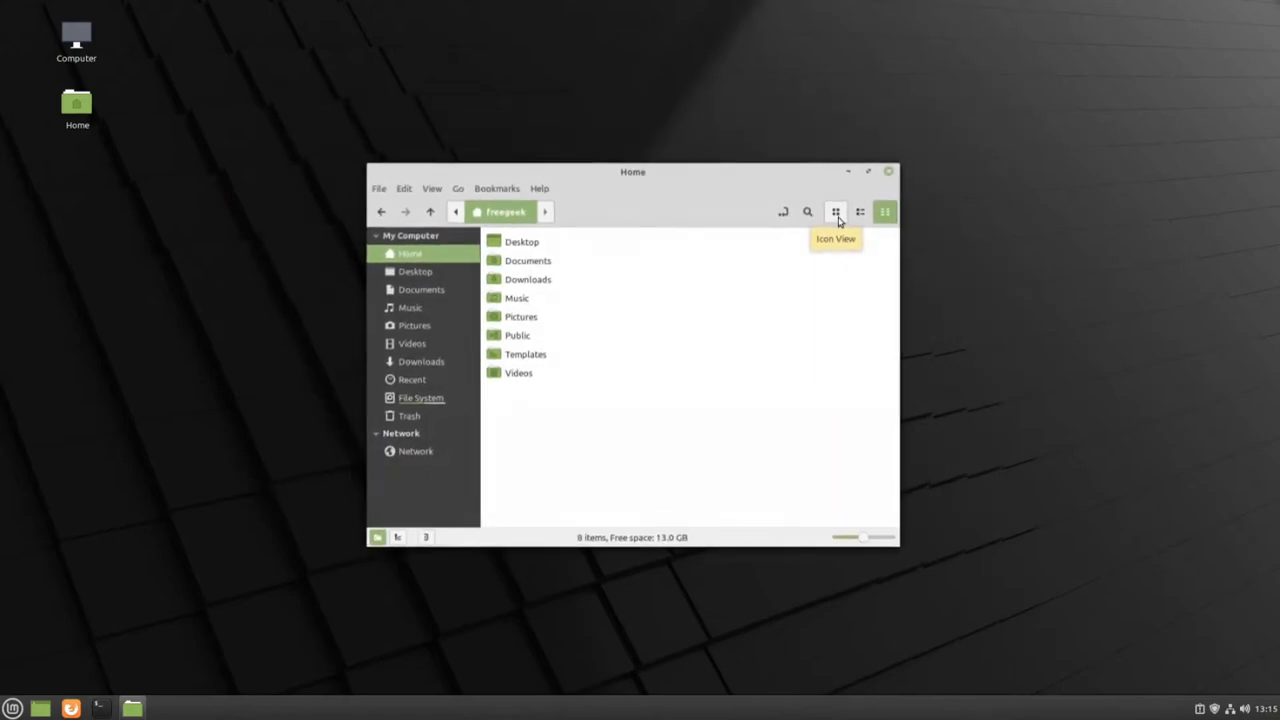
left_click(836, 212)
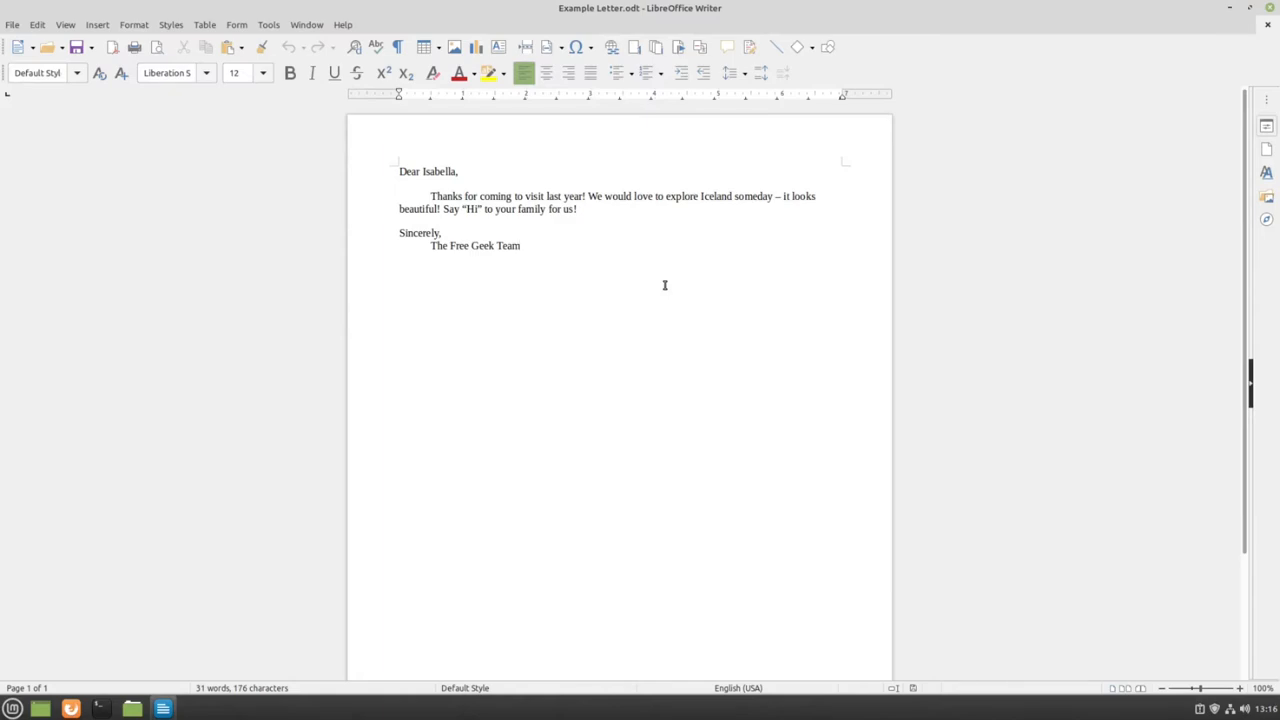
Choose Save As from Writer's File menu for the letter
left_click(520, 244)
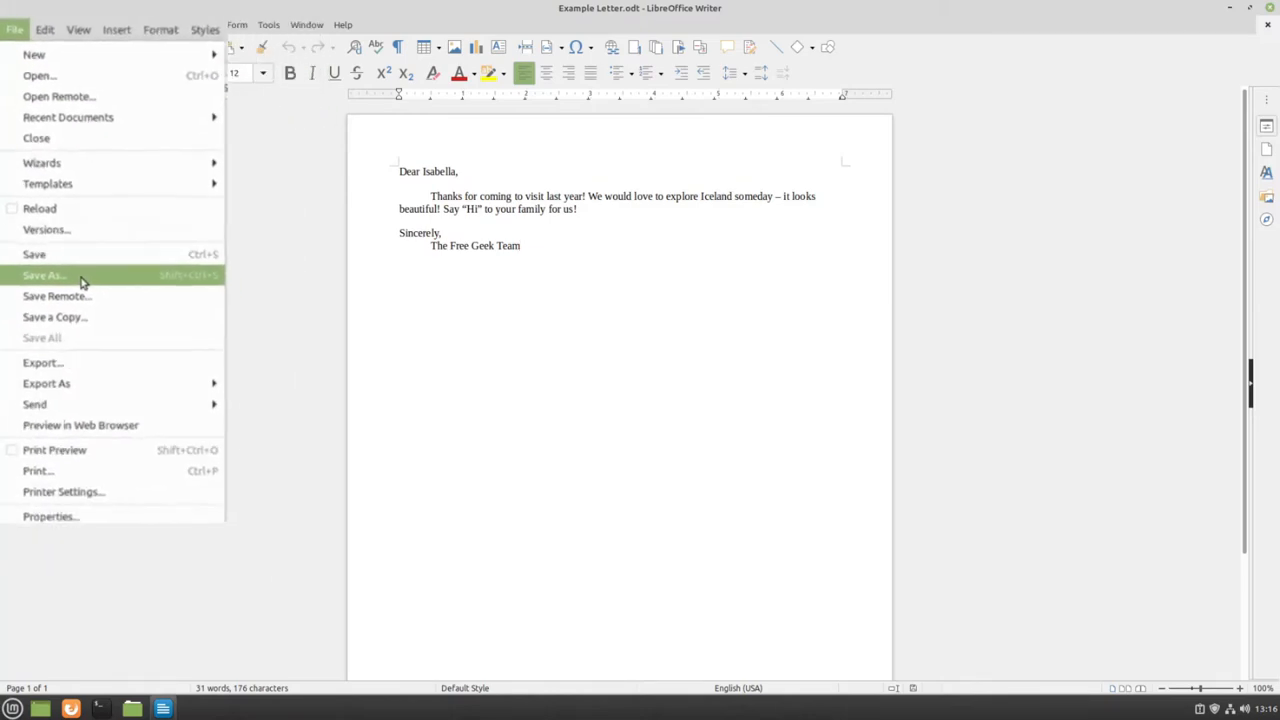
left_click(44, 276)
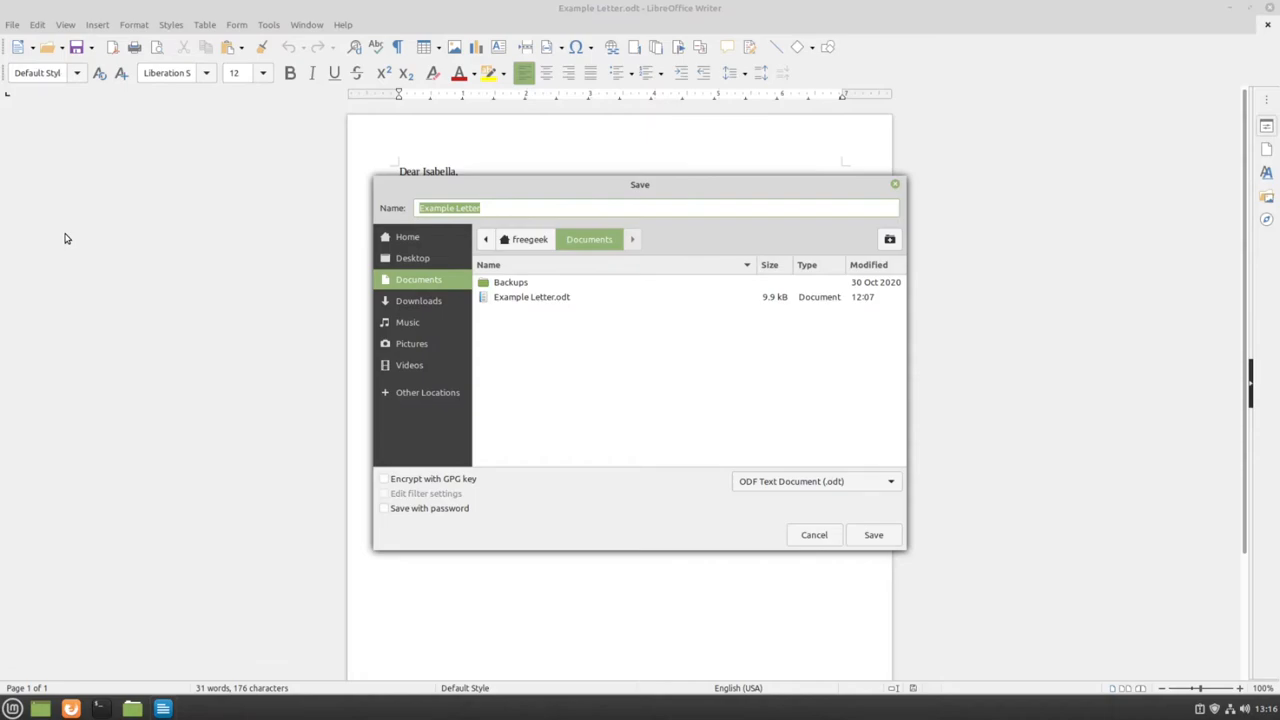
mouse_move(296, 292)
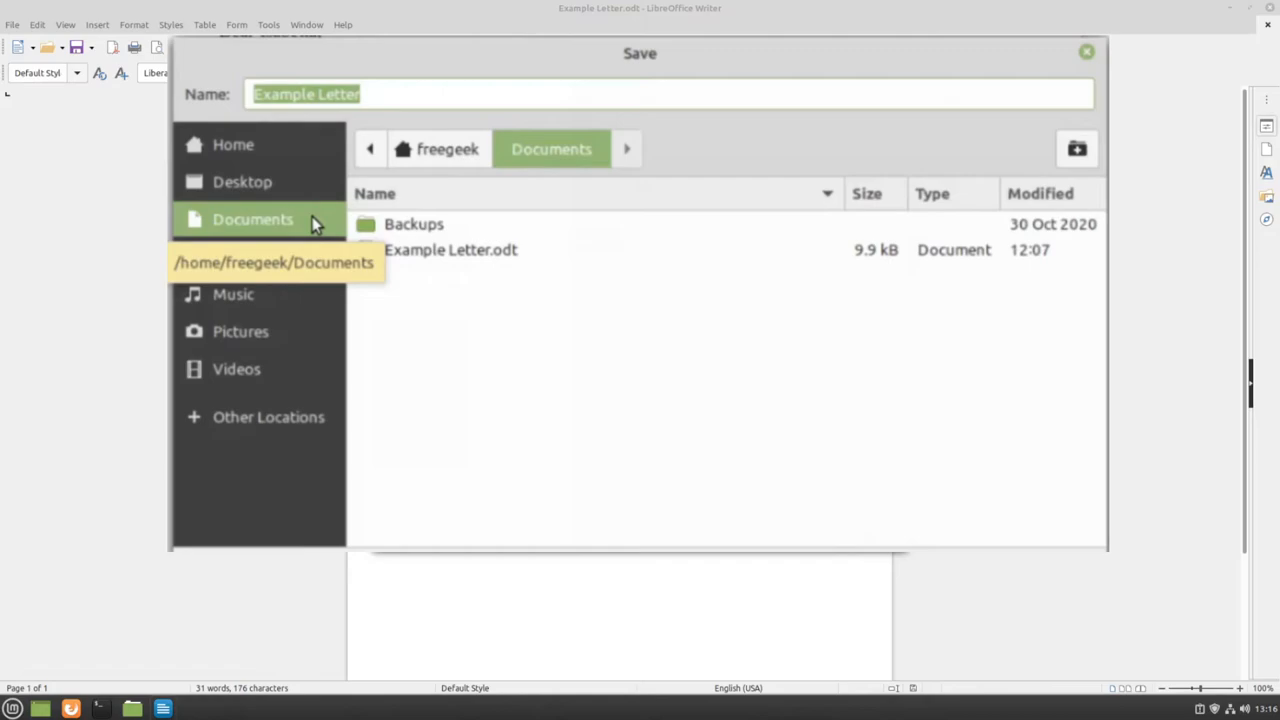
Move the Save dialog through Downloads and Music to the Desktop as destination
left_click(242, 180)
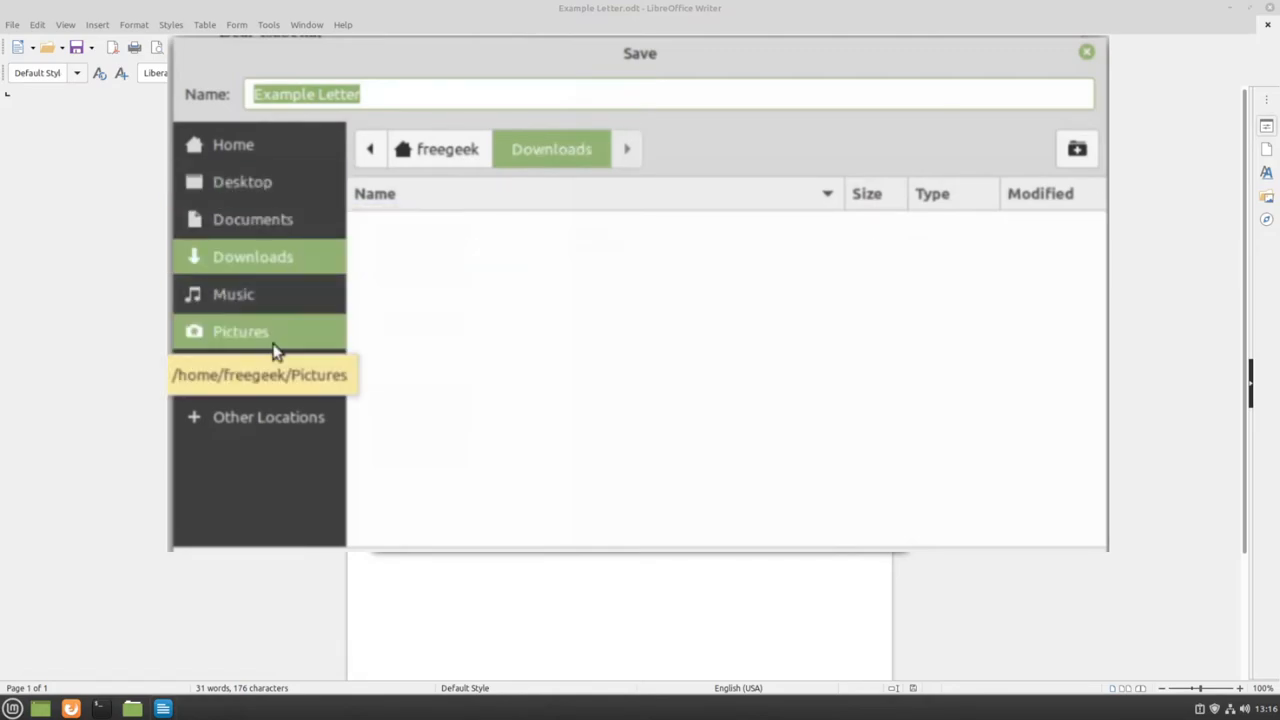
left_click(232, 294)
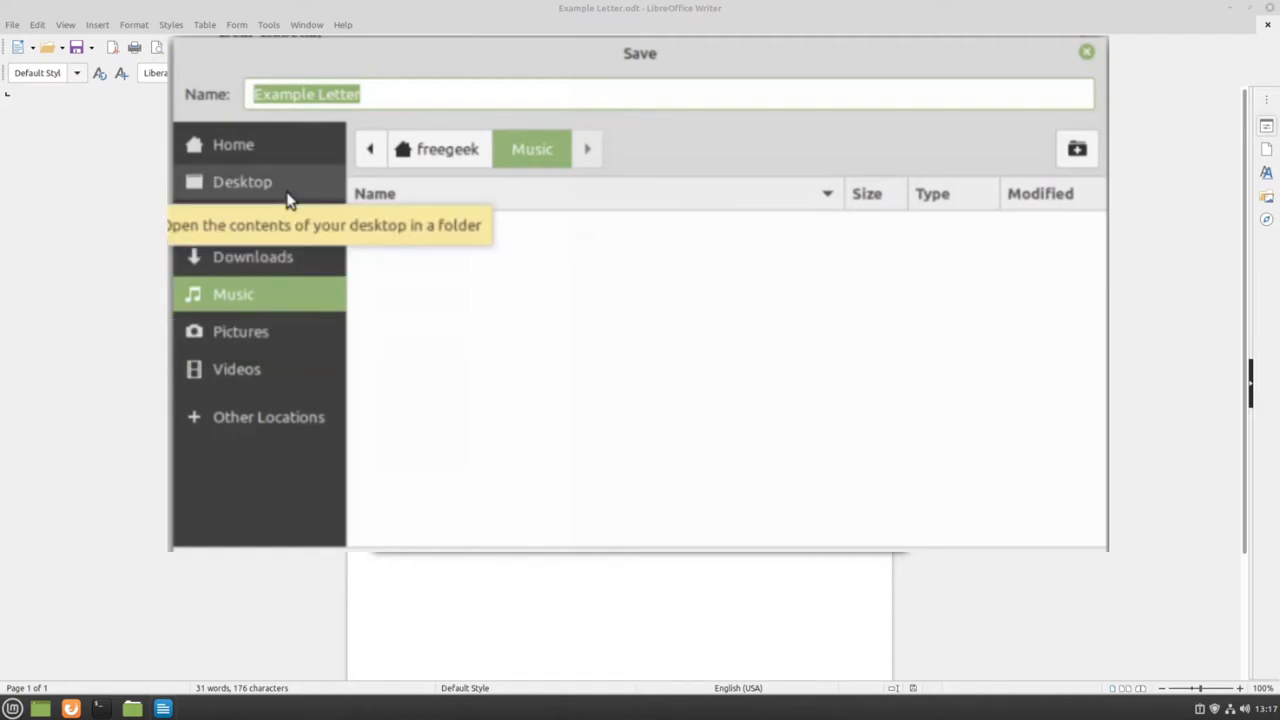
left_click(242, 180)
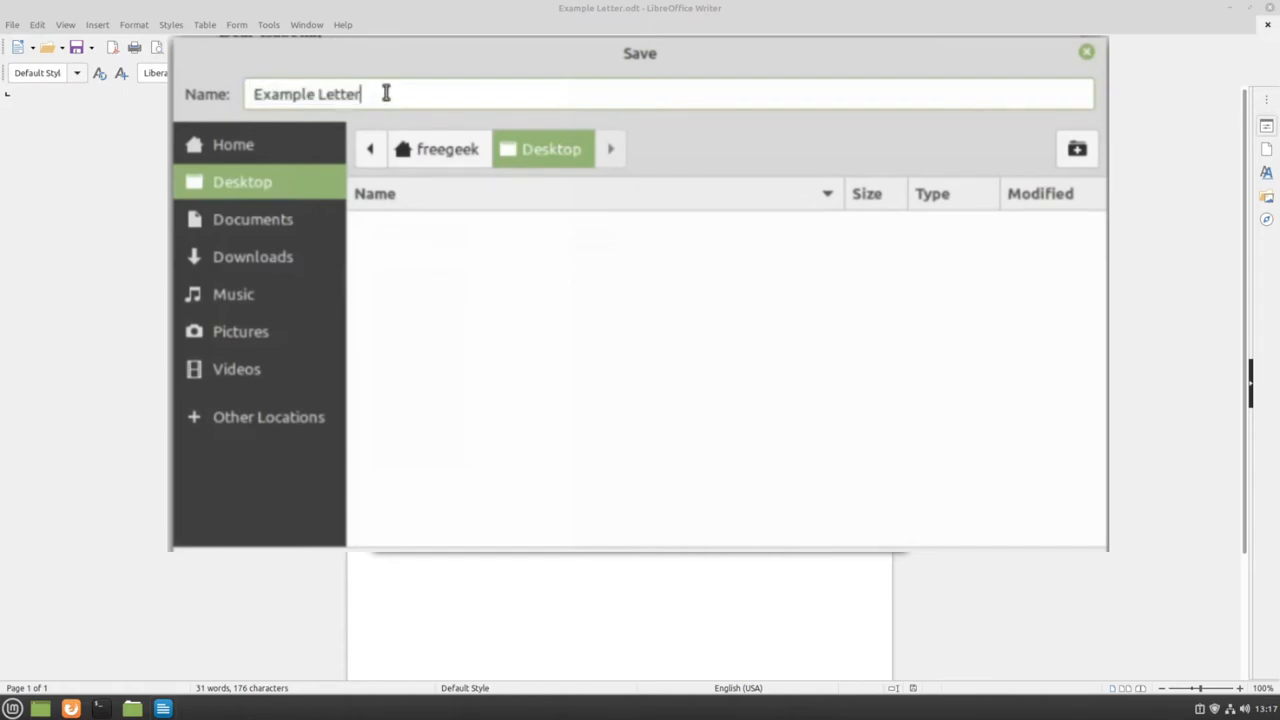
Name the file 'Letter 2.0' and save it on the Desktop as Letter 2.0.odt
triple_click(308, 94)
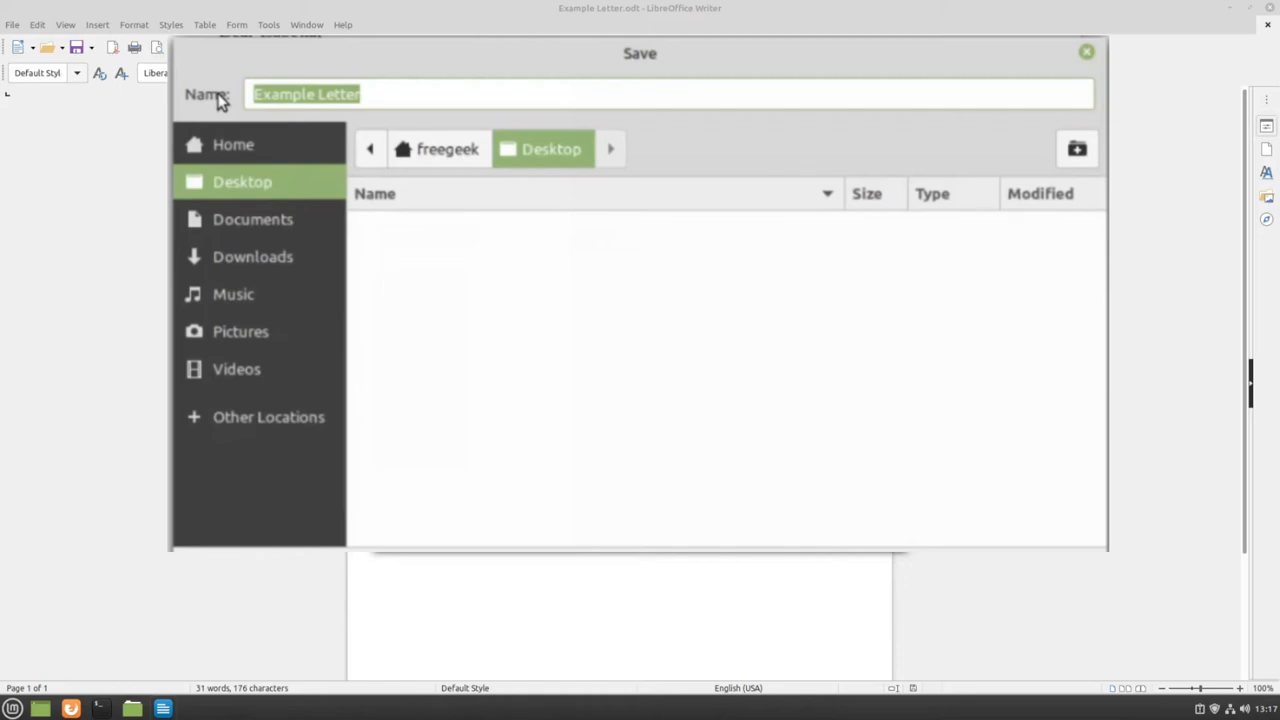
type("Letter")
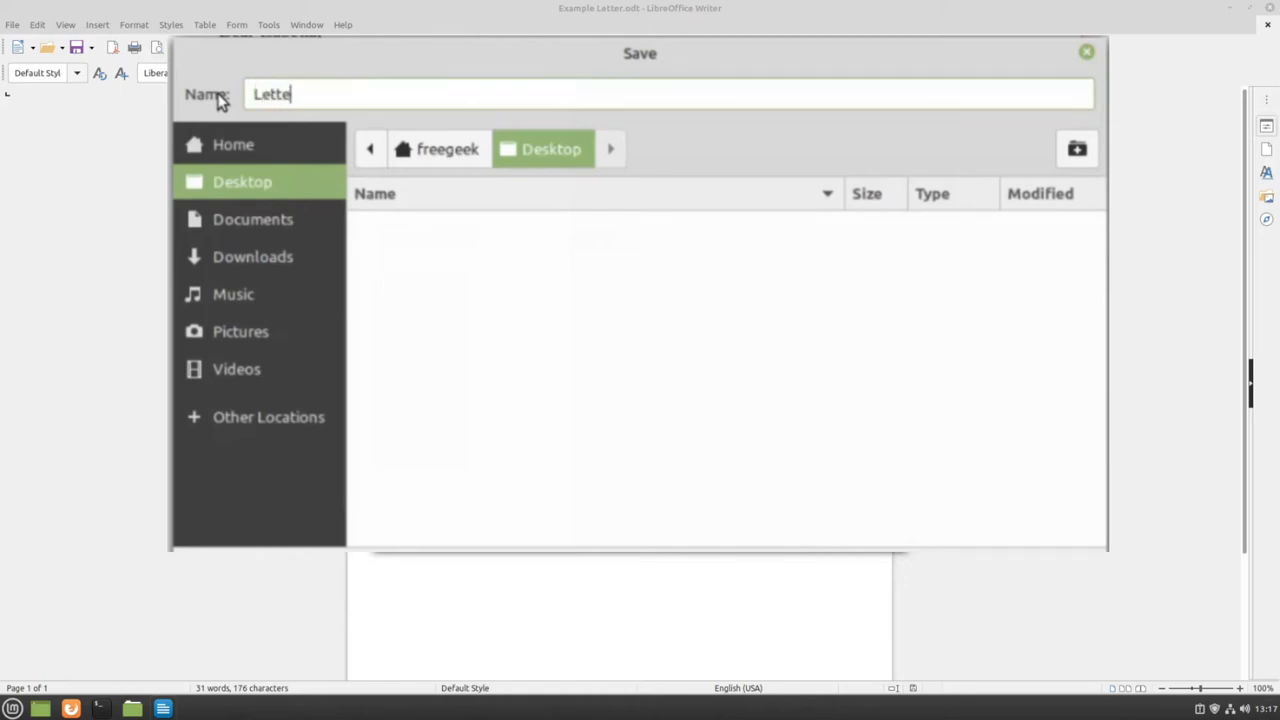
type("r 2.0")
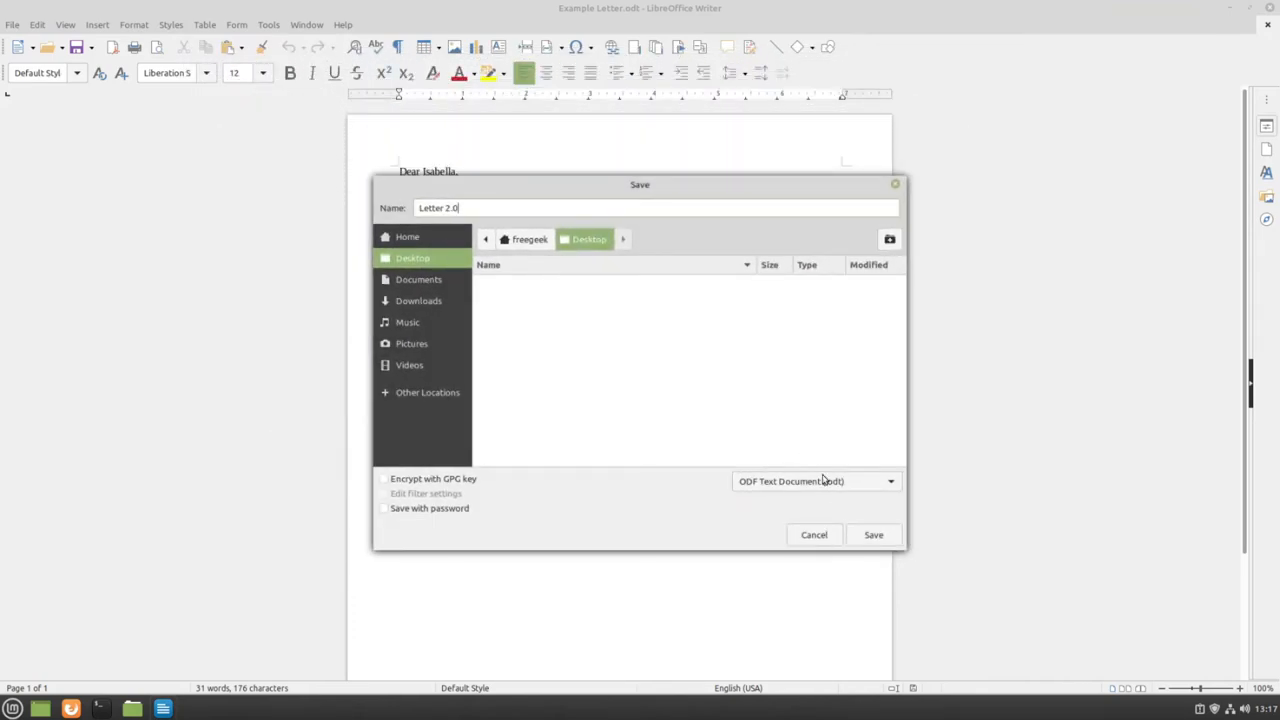
left_click(872, 534)
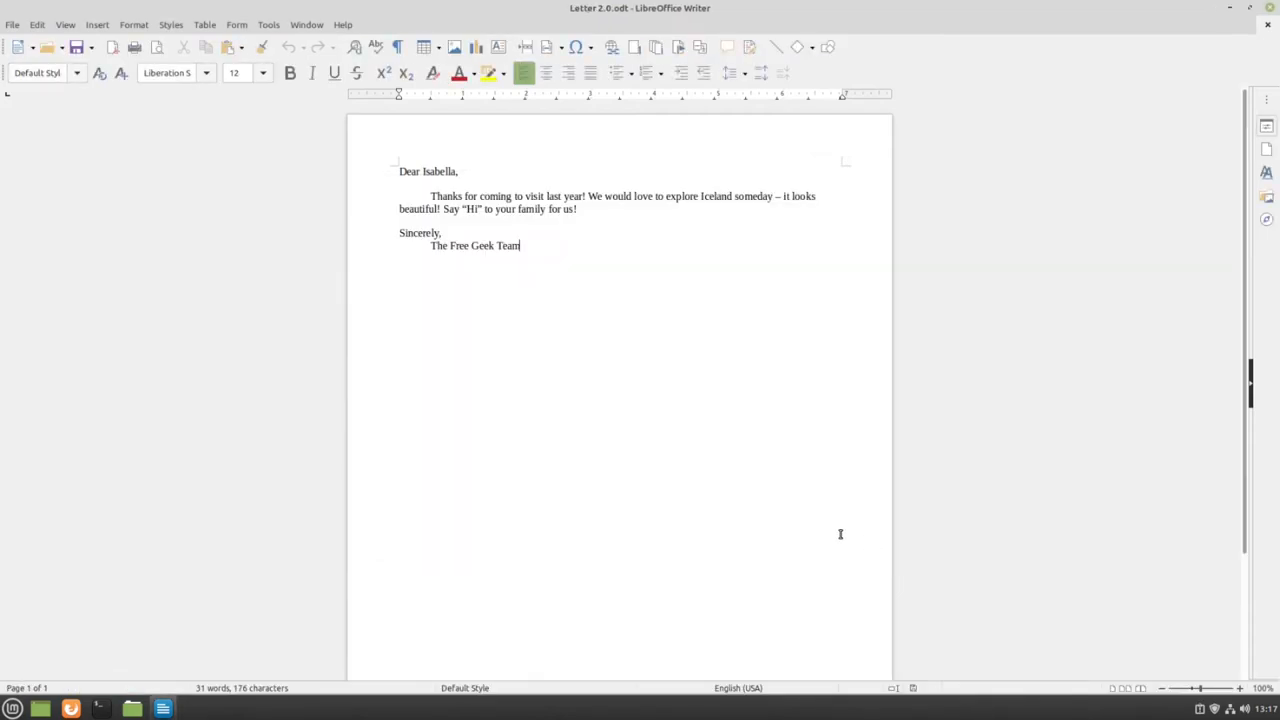
mouse_move(1112, 156)
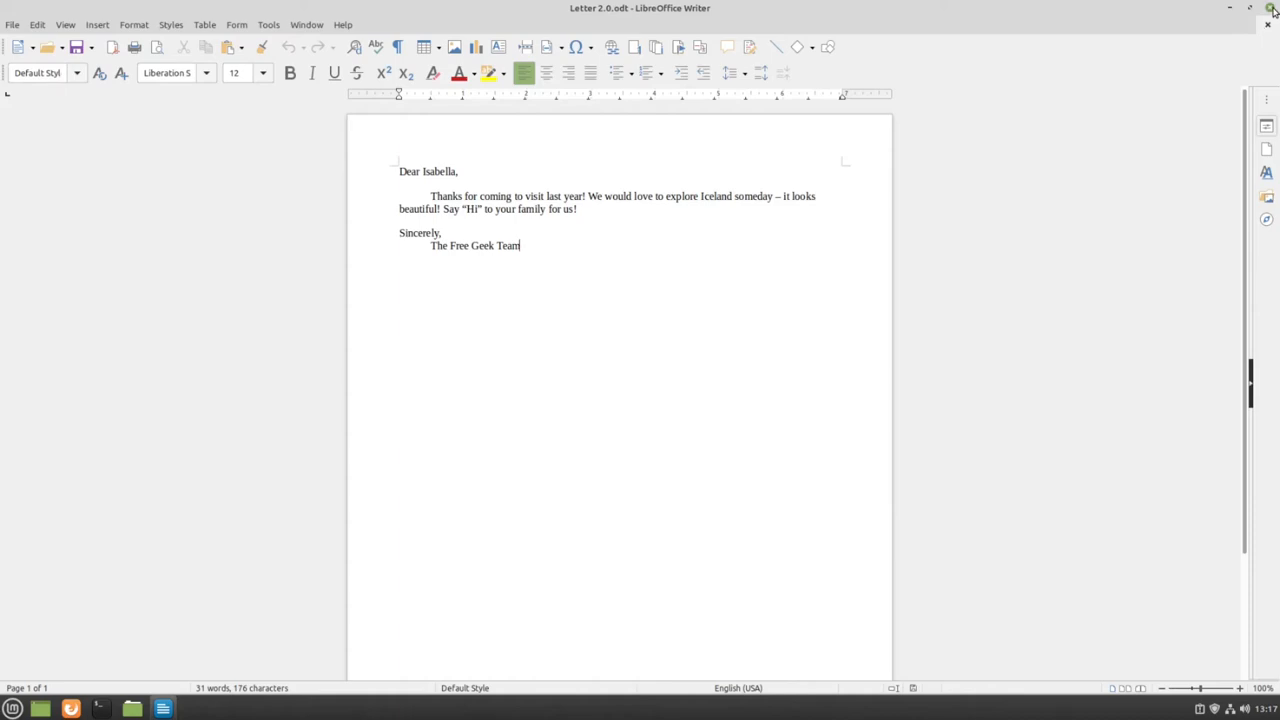
Close LibreOffice Writer, leaving Letter 2.0.odt on the desktop
left_click(1268, 8)
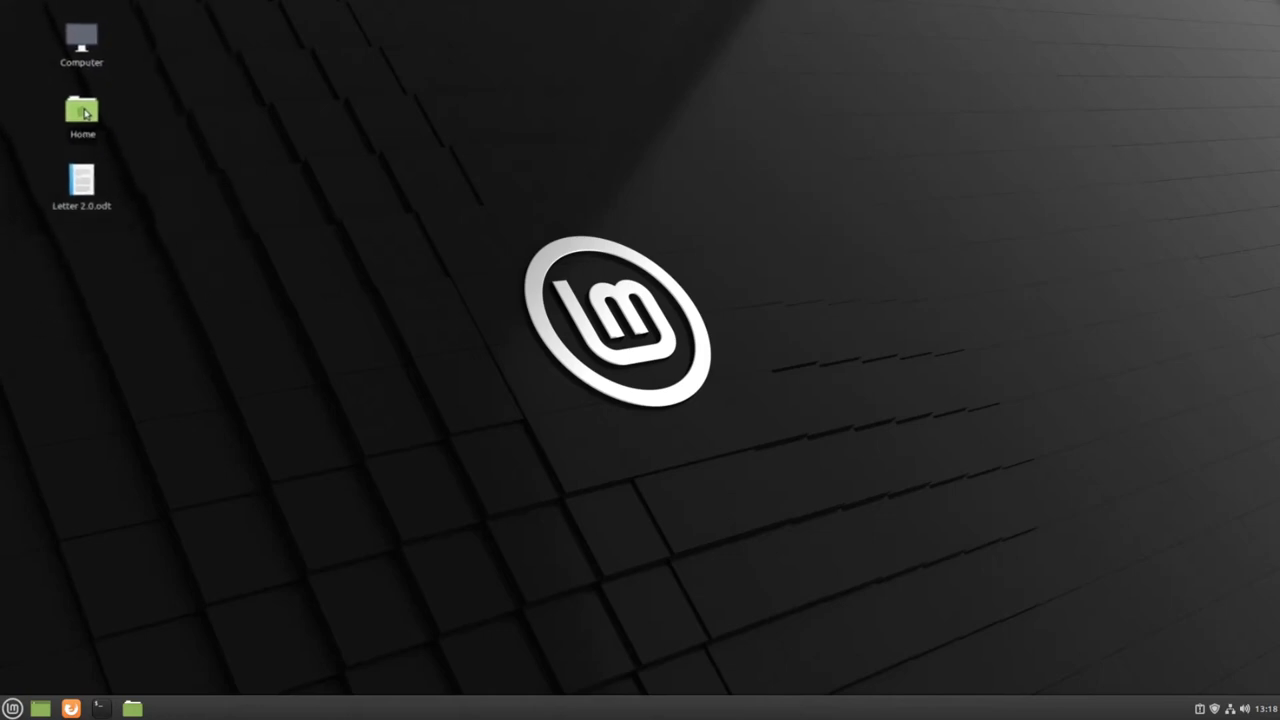
Reopen the Home folder in Nemo from the desktop icon
double_click(80, 110)
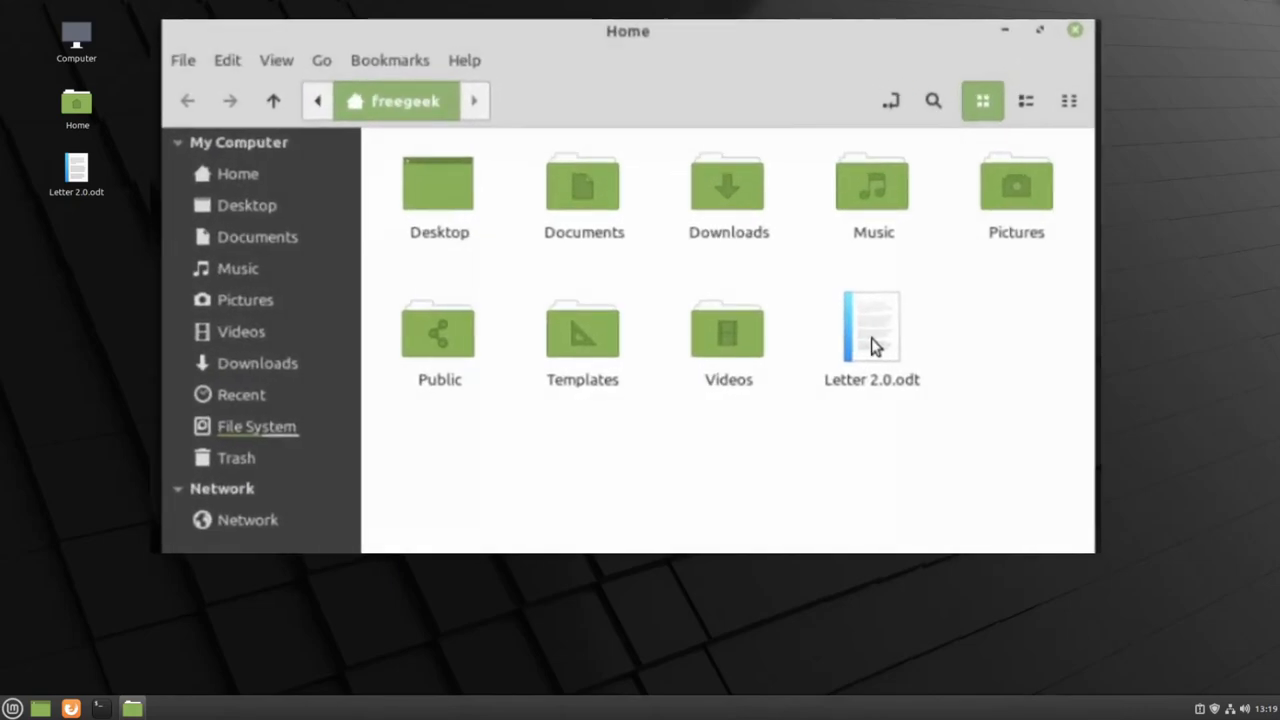
left_click(872, 324)
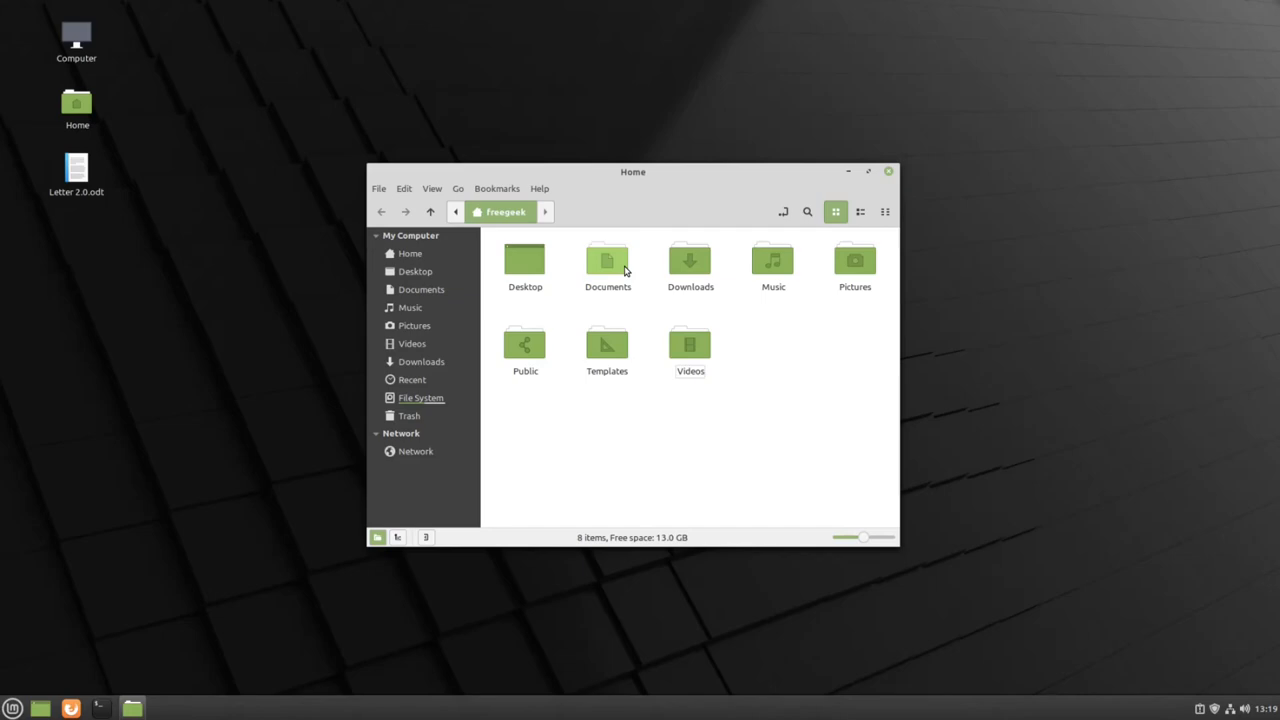
mouse_move(248, 172)
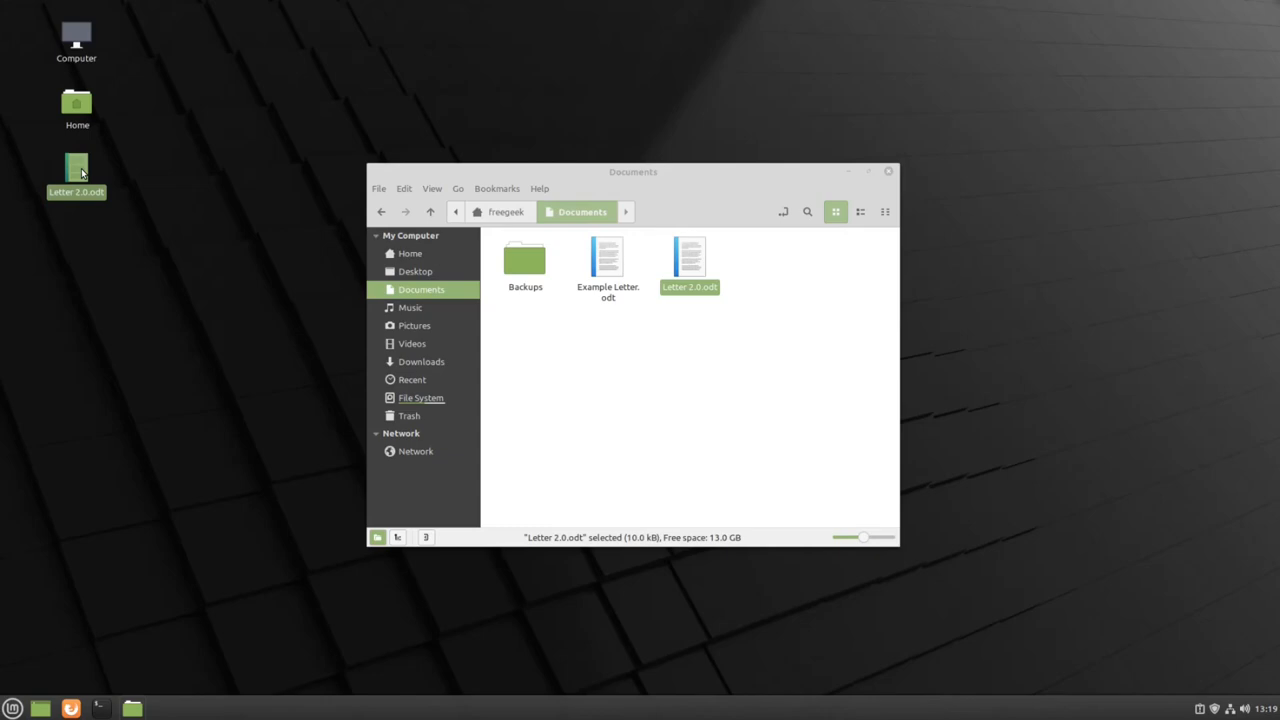
Choose Delete for the desktop copy of Letter 2.0.odt from its context menu
right_click(76, 168)
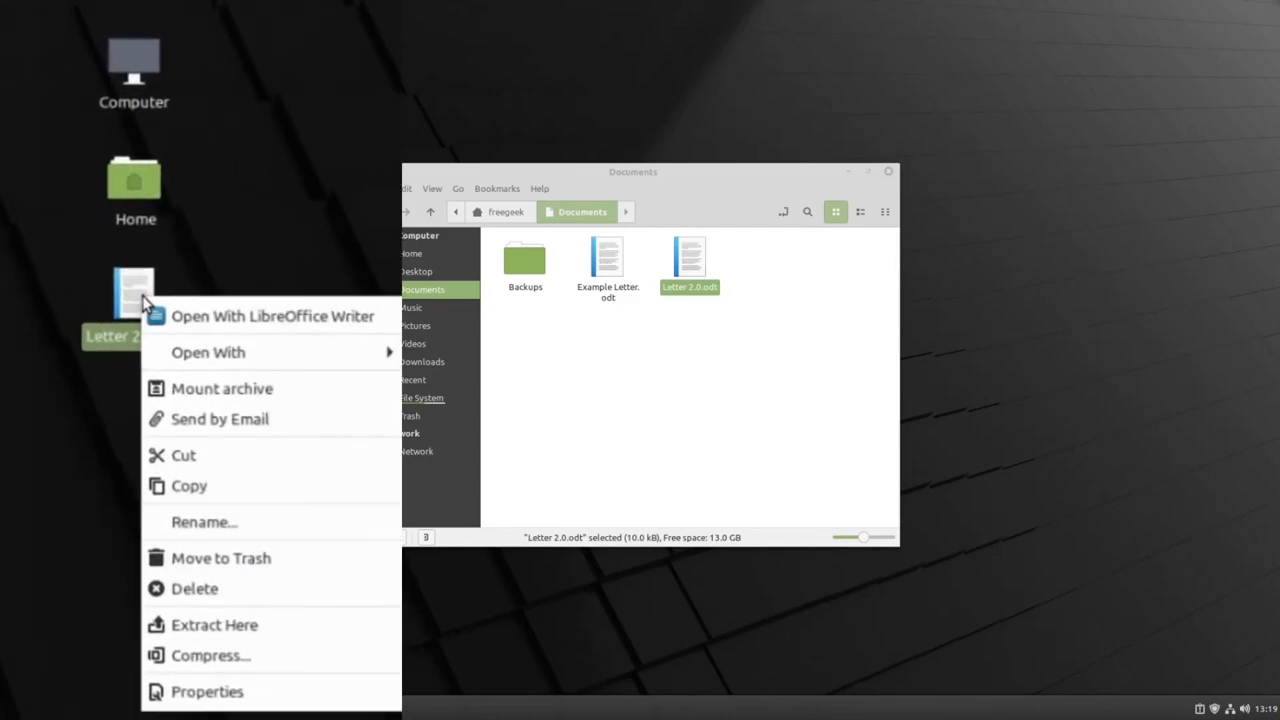
mouse_move(278, 522)
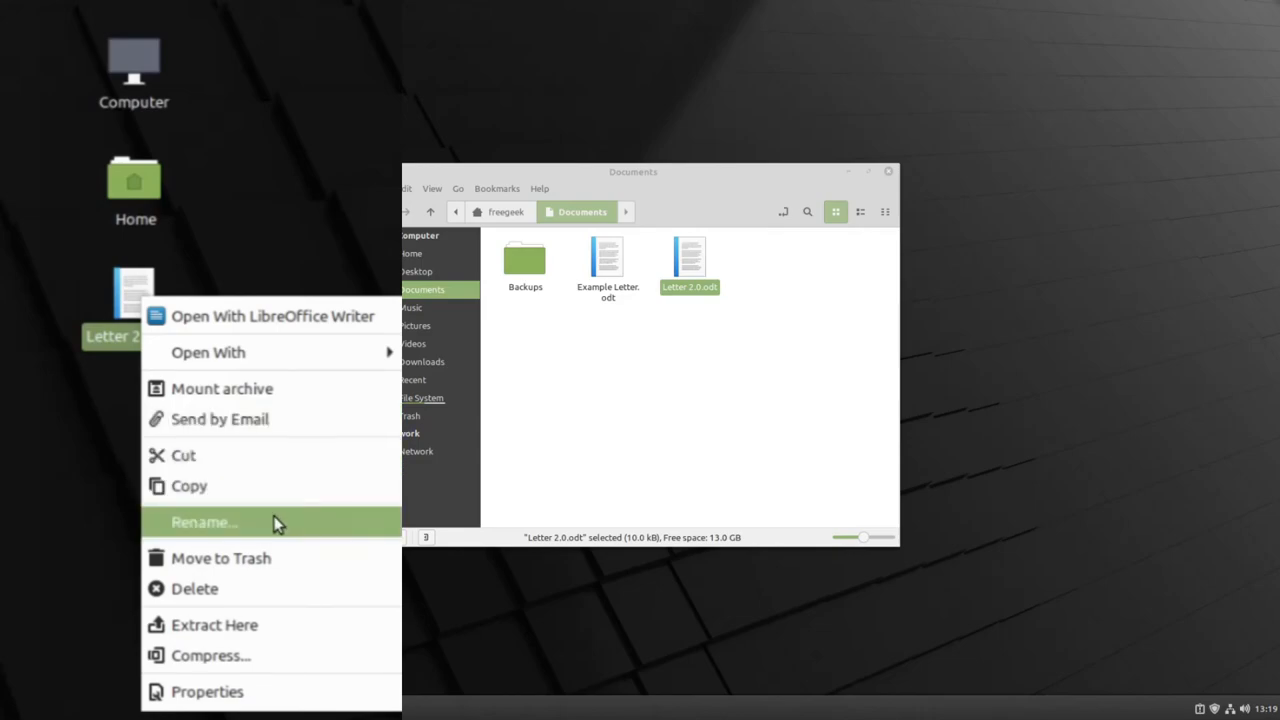
mouse_move(284, 486)
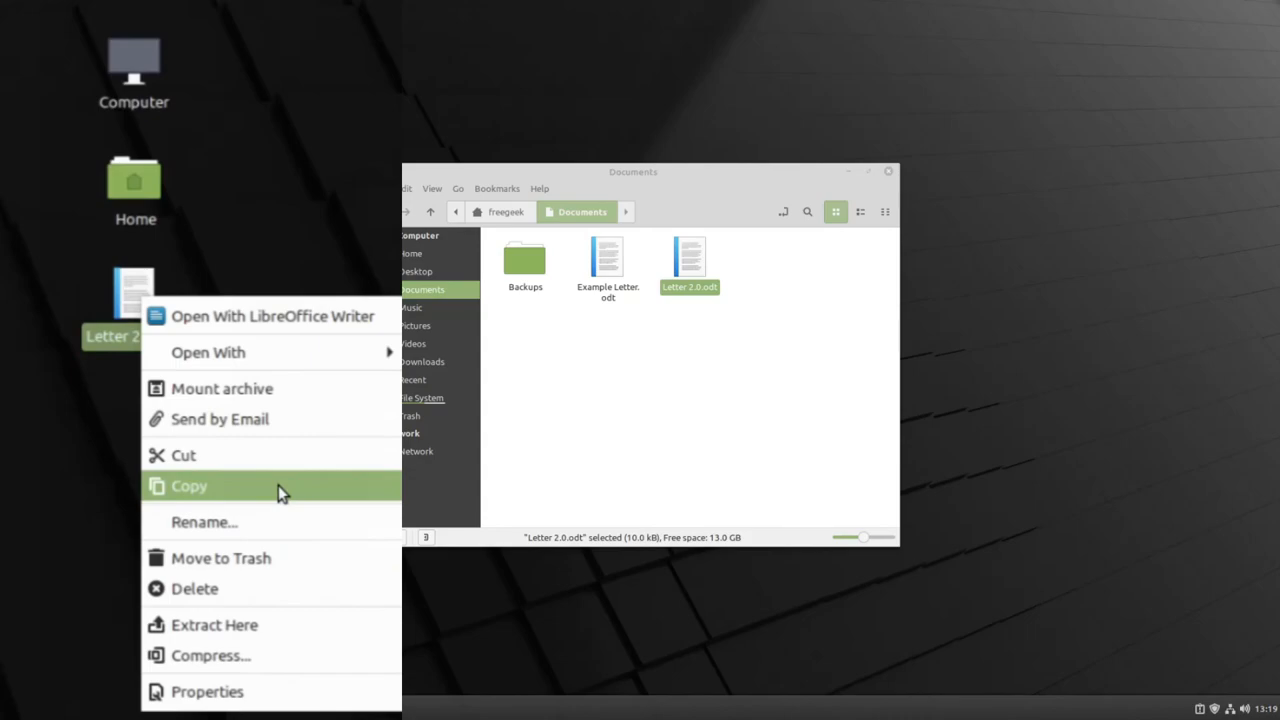
mouse_move(272, 316)
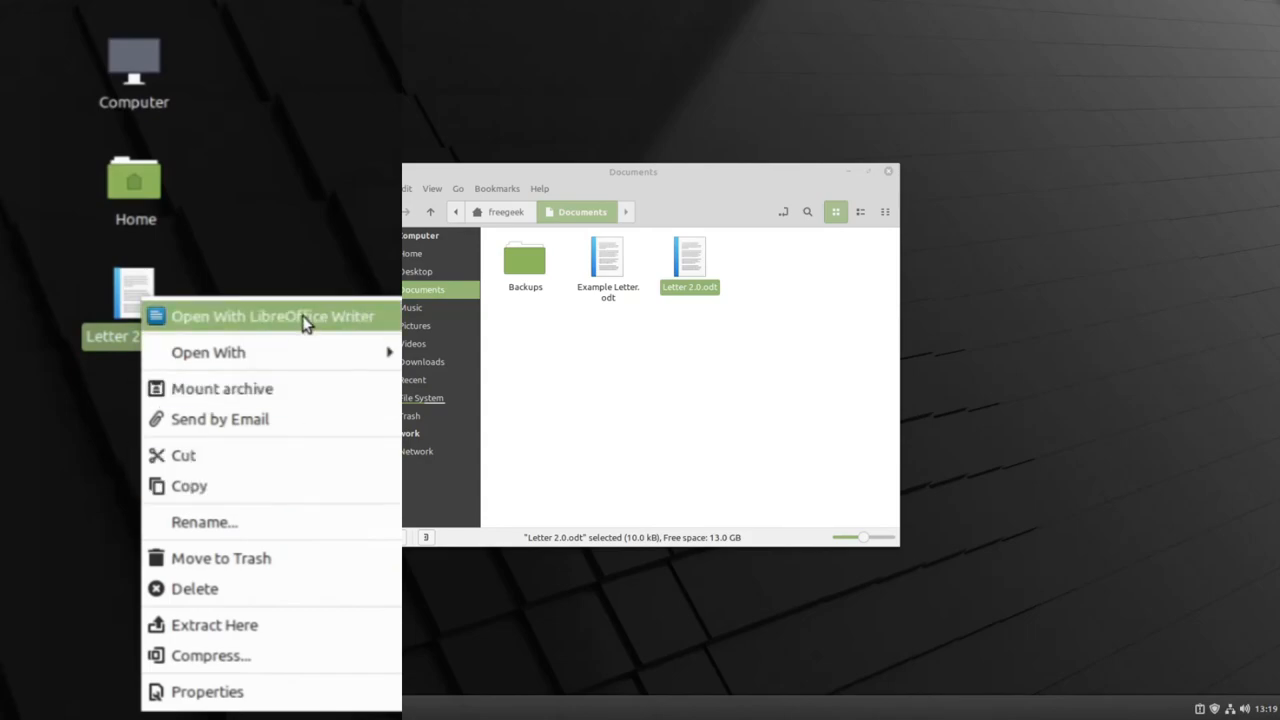
mouse_move(258, 588)
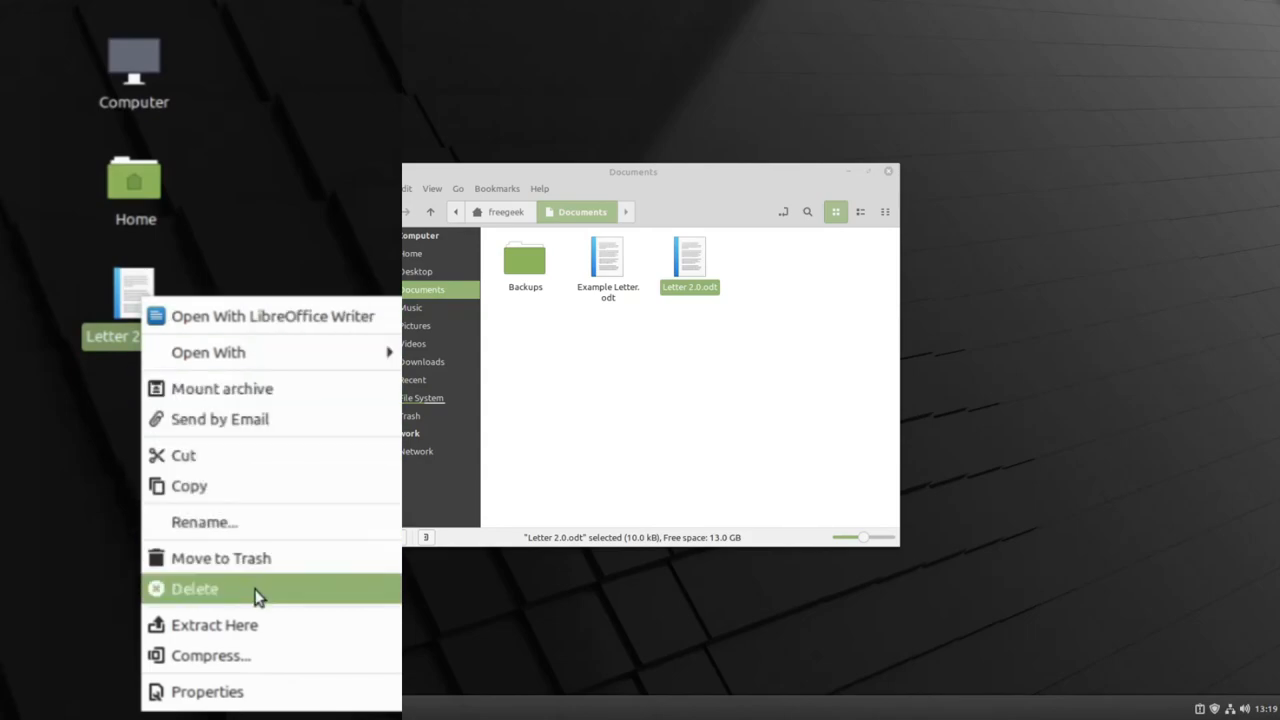
left_click(196, 588)
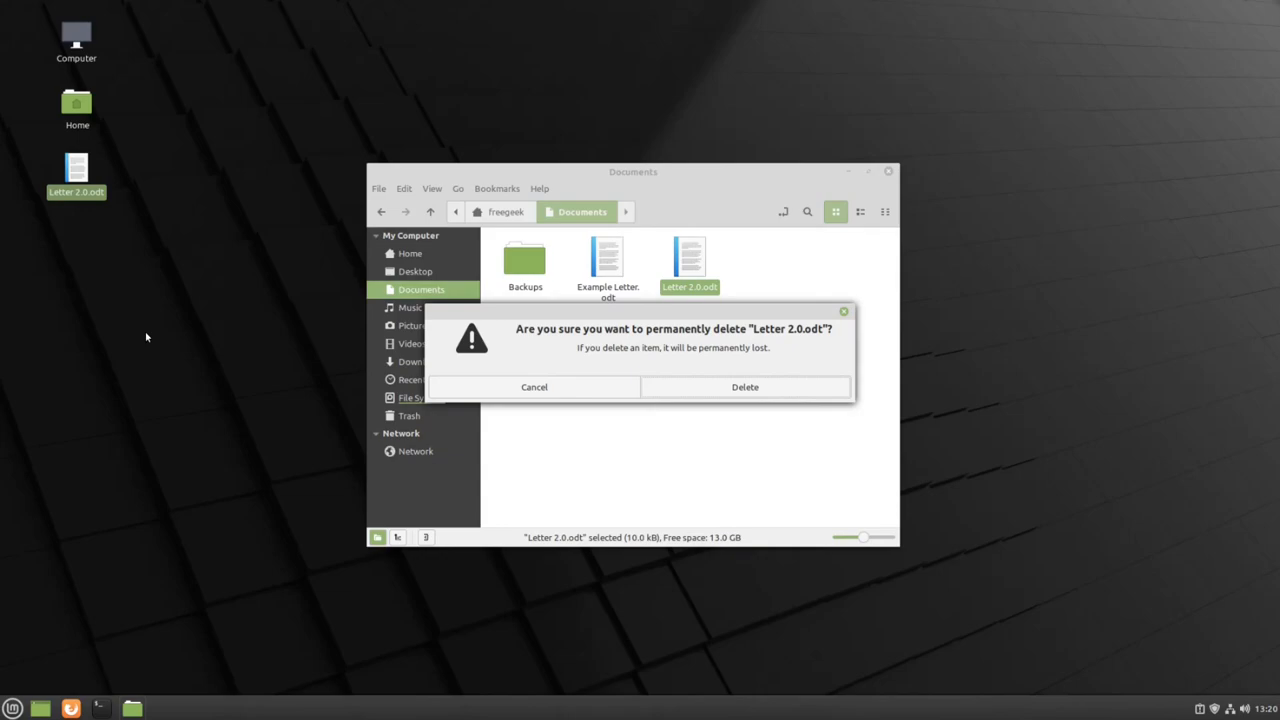
Confirm permanent deletion of the desktop Letter 2.0.odt, keeping the Documents copy
left_click(534, 388)
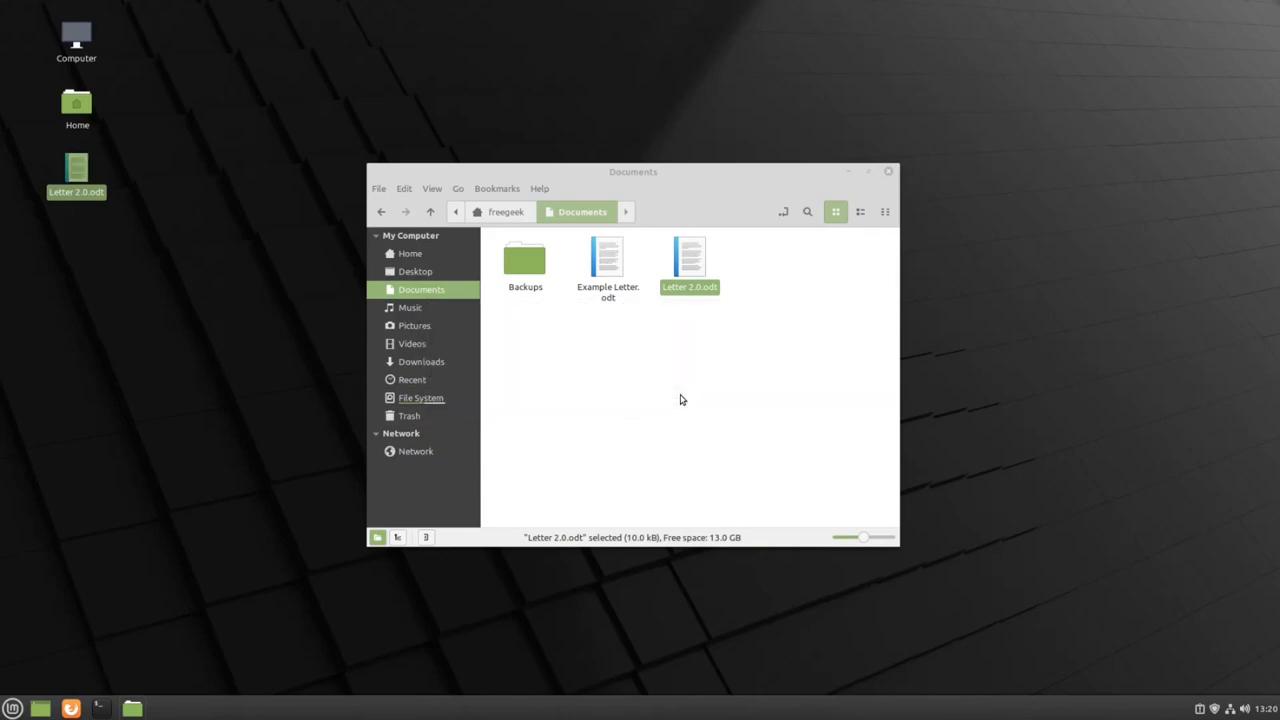
left_click(674, 400)
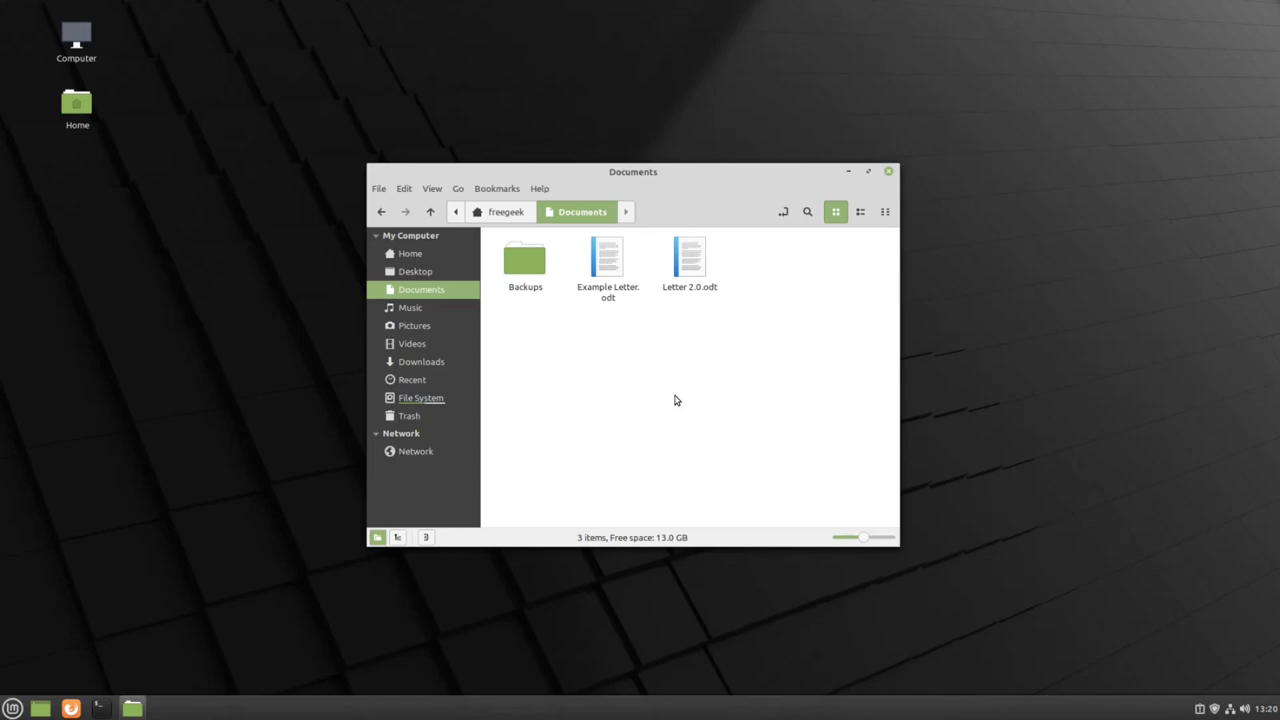